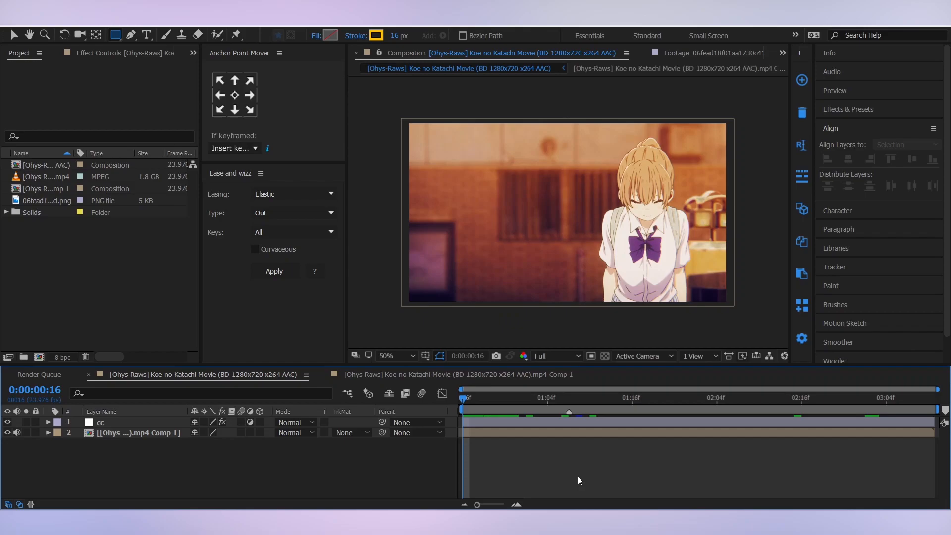
Create a new composition Comp 1 and set its size to 1080×1080.
{"action": "left_click", "coordinate": [469, 400]}
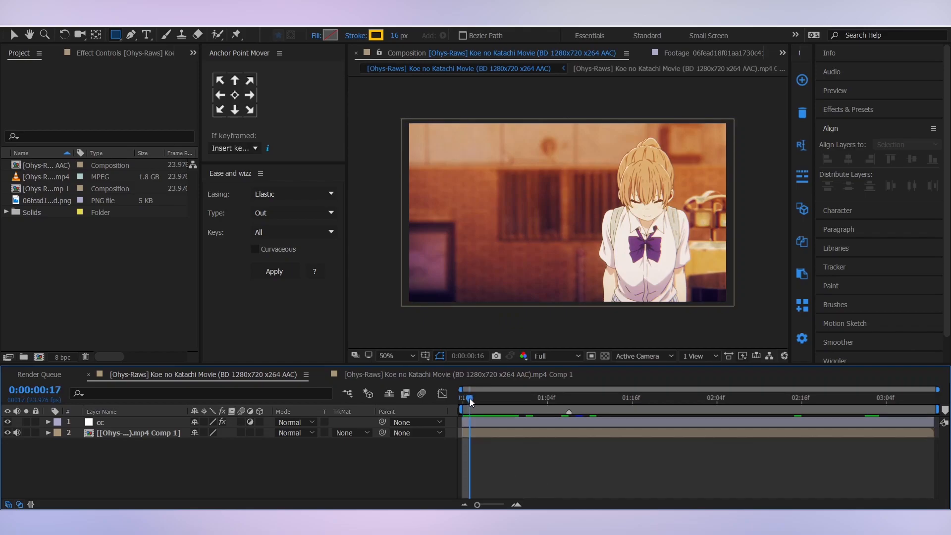
{"action": "left_click", "coordinate": [100, 422]}
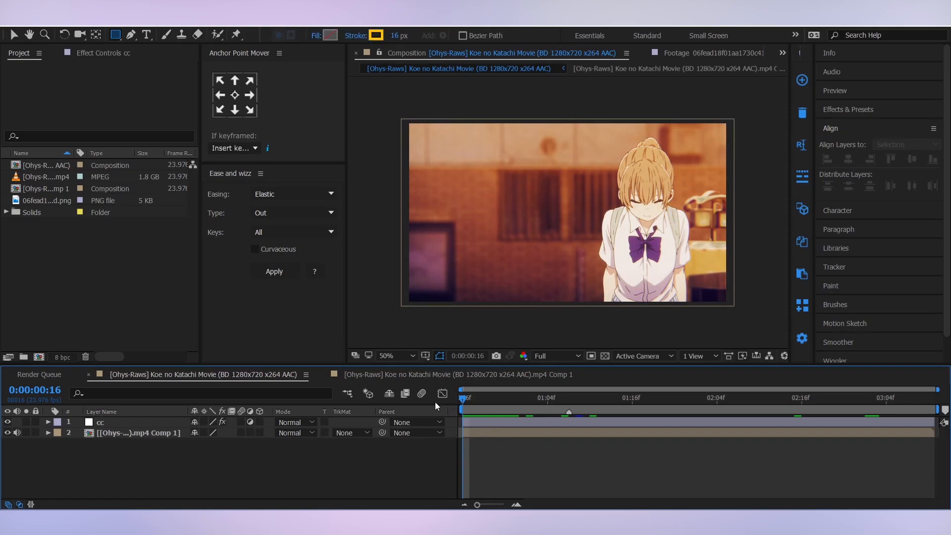
{"action": "double_click", "coordinate": [46, 200]}
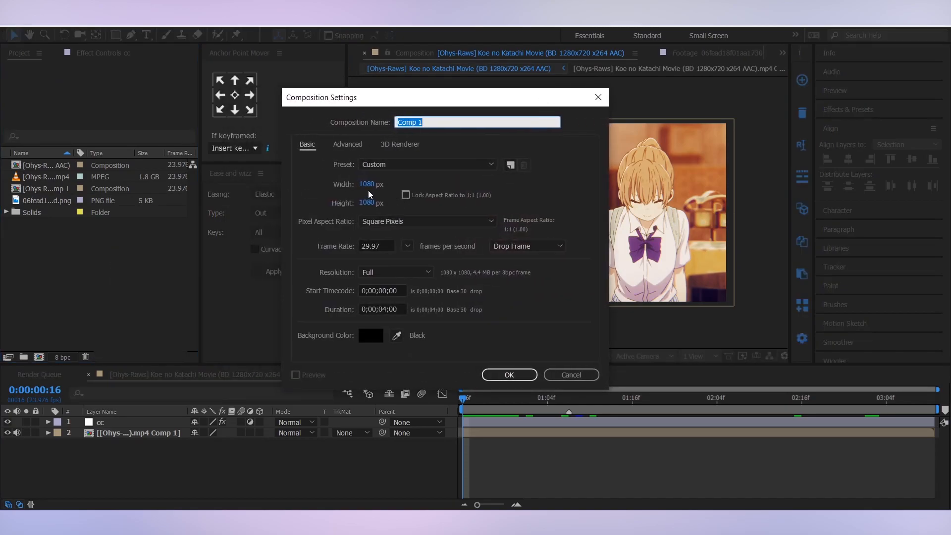
{"action": "left_click", "coordinate": [509, 375]}
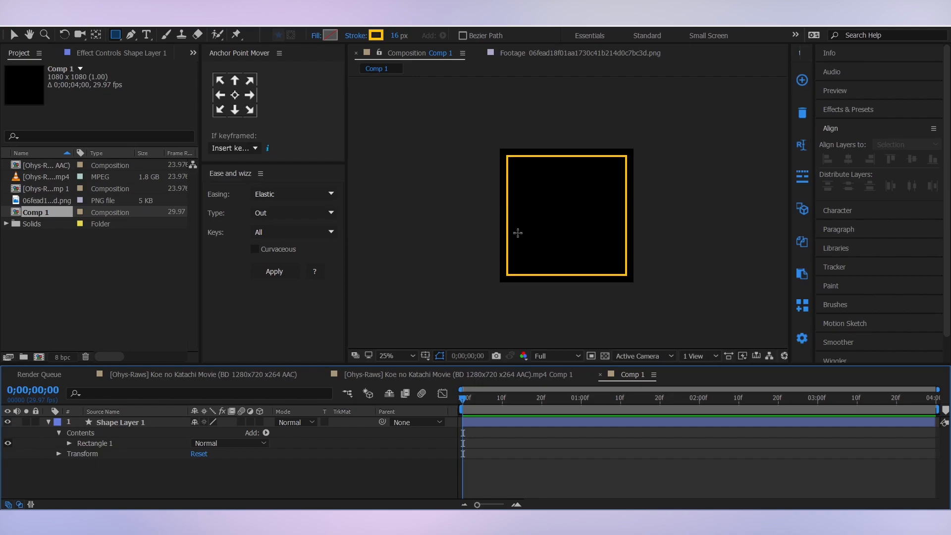
{"action": "mouse_move", "coordinate": [120, 113]}
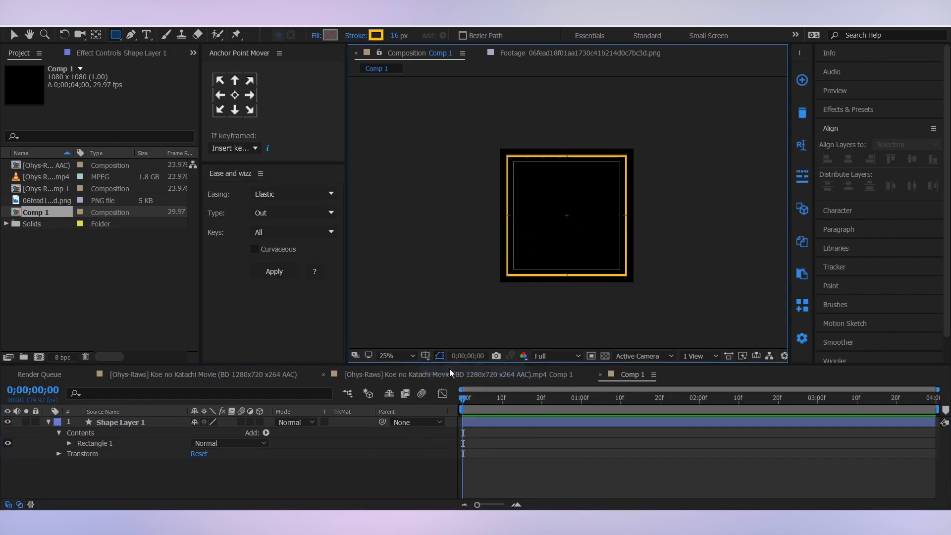
Draw a short horizontal tick line from the square's left edge on a new shape layer with the Pen tool.
{"action": "left_click", "coordinate": [437, 355]}
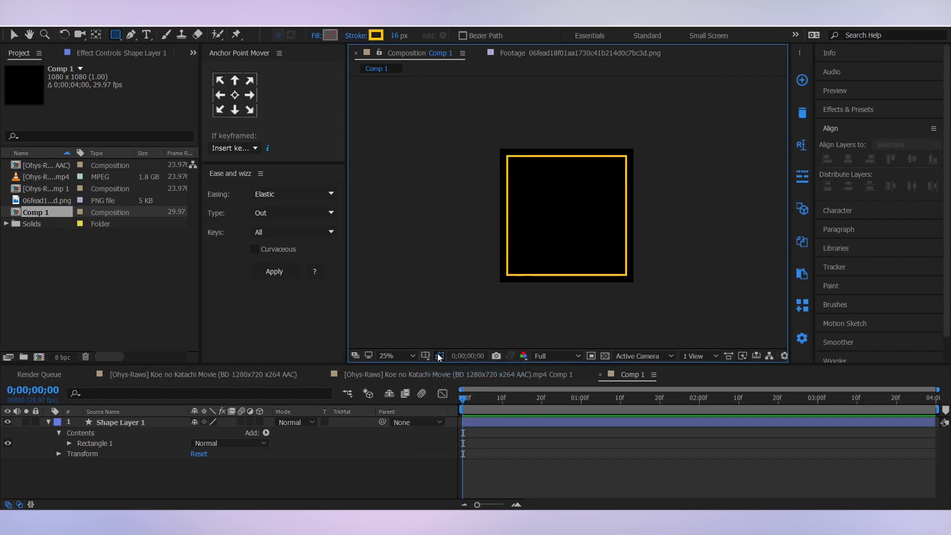
{"action": "left_click", "coordinate": [385, 356]}
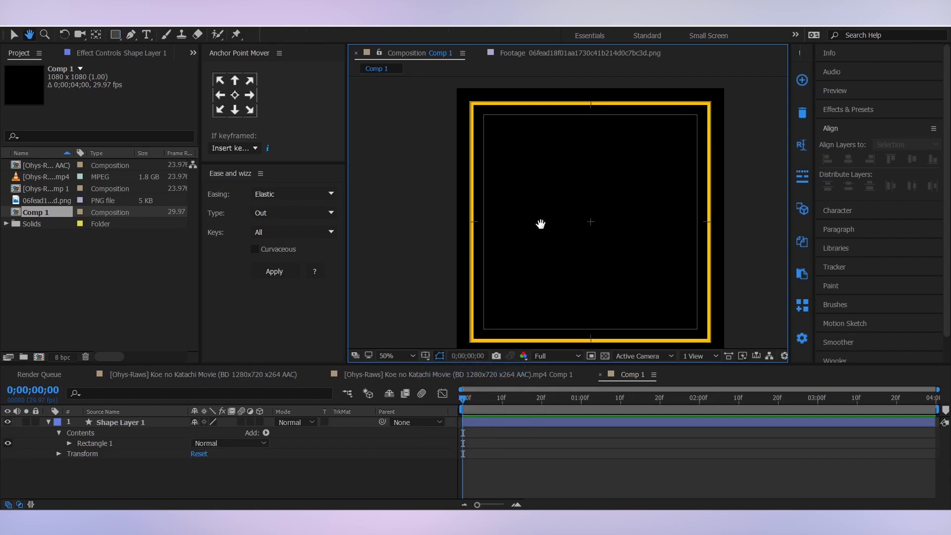
{"action": "left_click", "coordinate": [129, 35]}
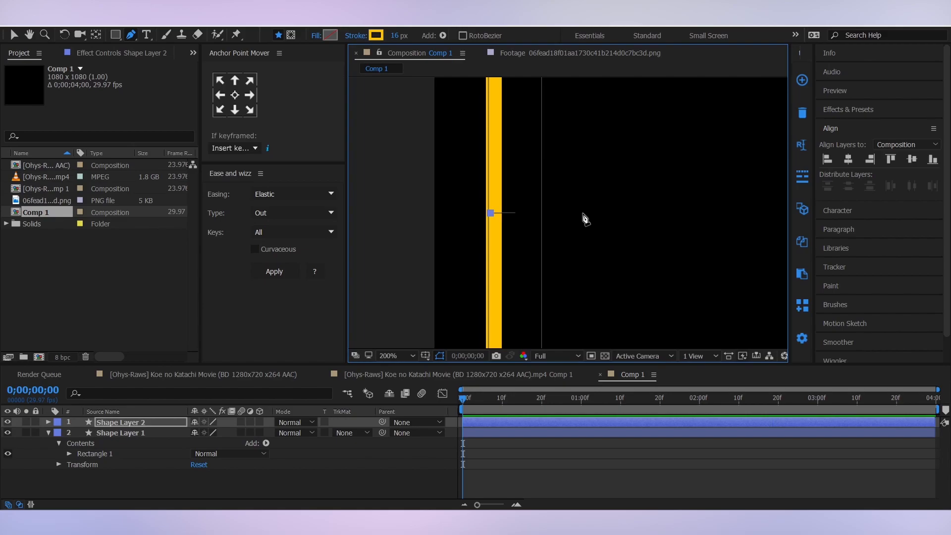
{"action": "left_click", "coordinate": [388, 356]}
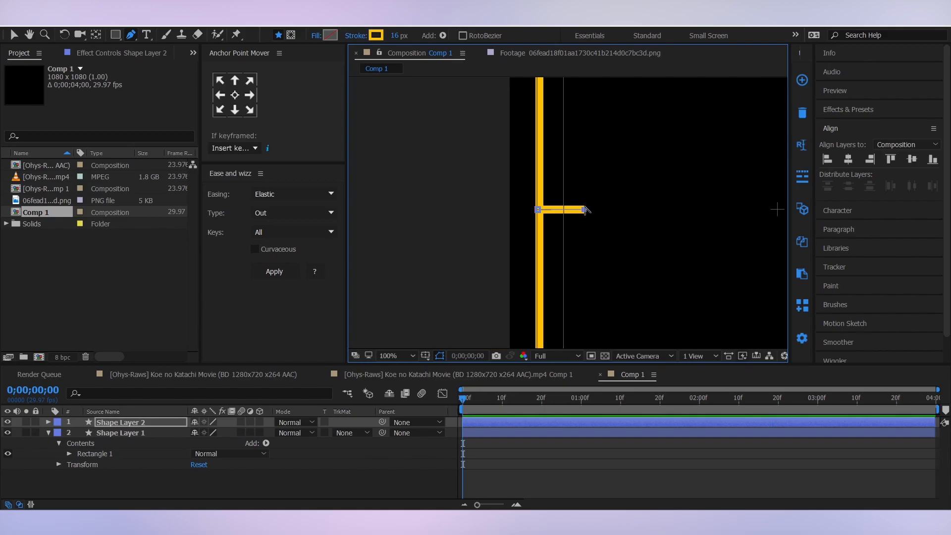
{"action": "left_click", "coordinate": [387, 355]}
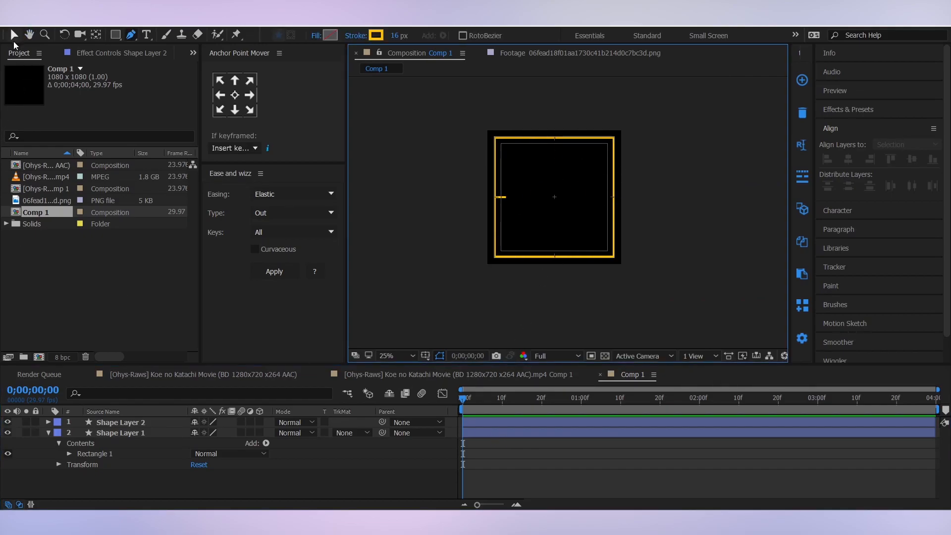
Return to the Selection tool and select the new Shape Layer 2 tick layer.
{"action": "left_click", "coordinate": [121, 422]}
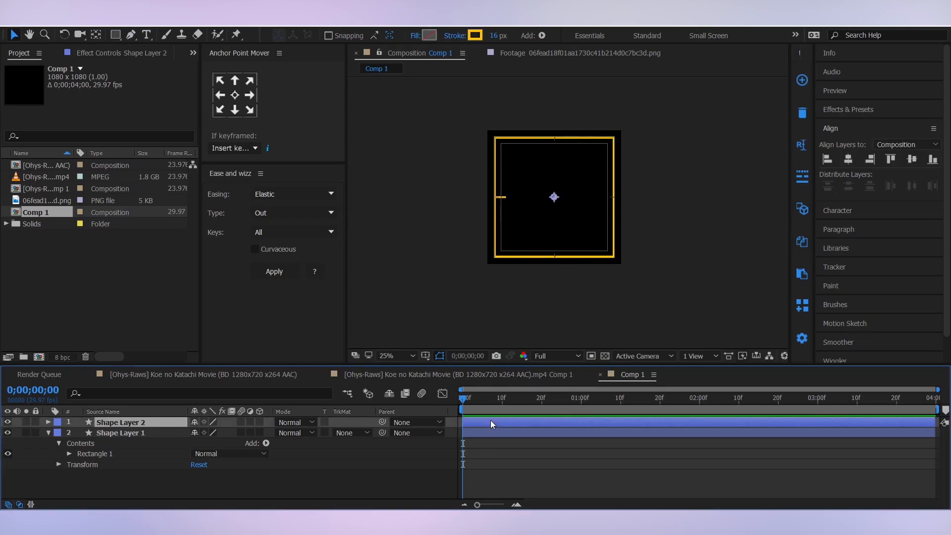
{"action": "left_click", "coordinate": [48, 433]}
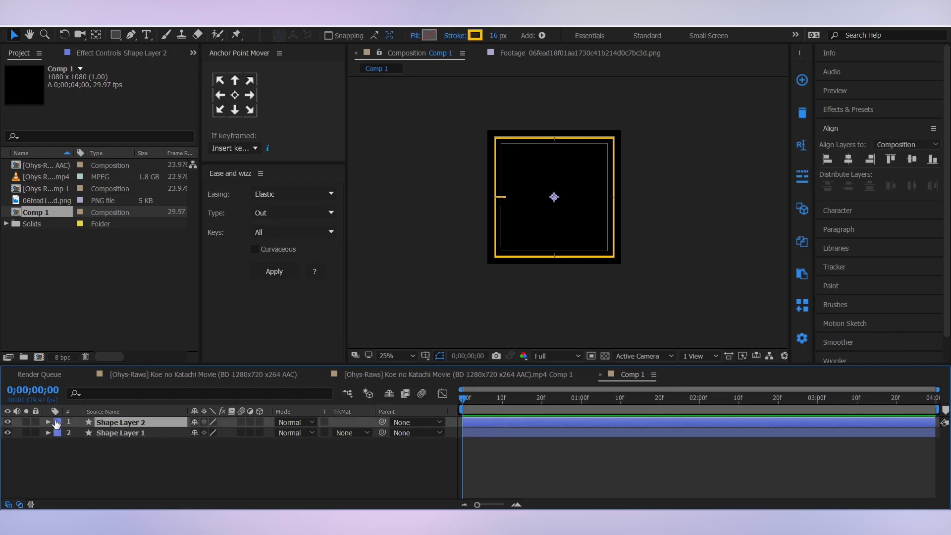
Add a Repeater to the tick shape with Copies 4 and Rotation 90° so each side gets a mark.
{"action": "left_click", "coordinate": [47, 422]}
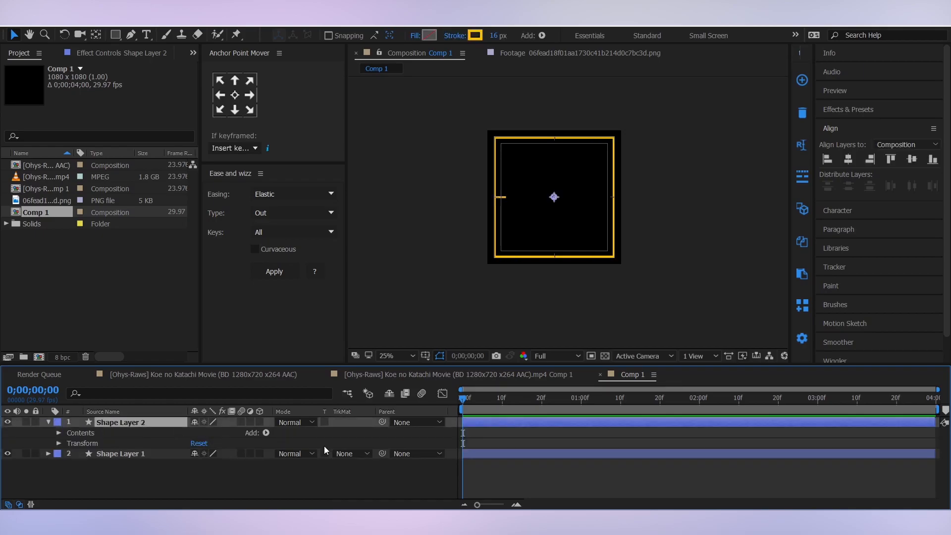
{"action": "left_click", "coordinate": [265, 433]}
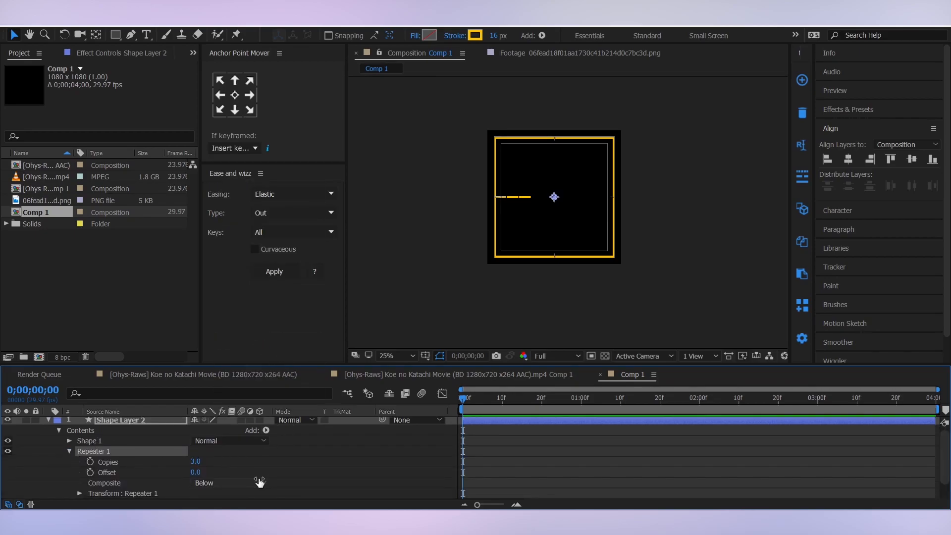
{"action": "double_click", "coordinate": [195, 461]}
{"action": "type", "text": "4"}
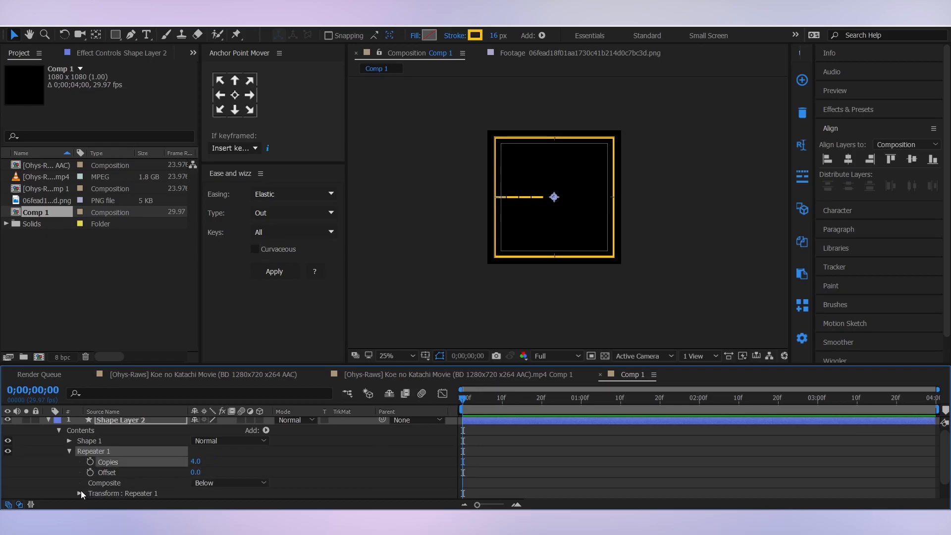
{"action": "left_click", "coordinate": [78, 494]}
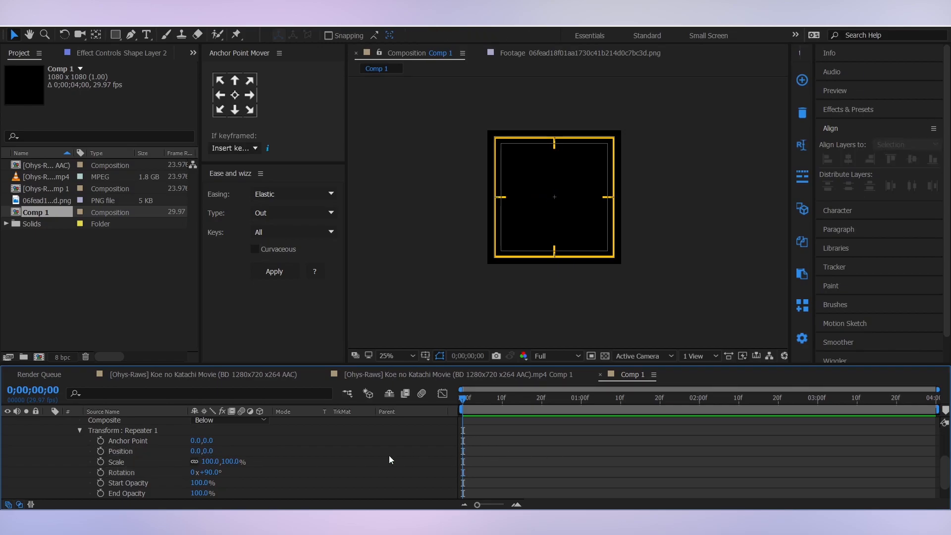
{"action": "left_click", "coordinate": [51, 420]}
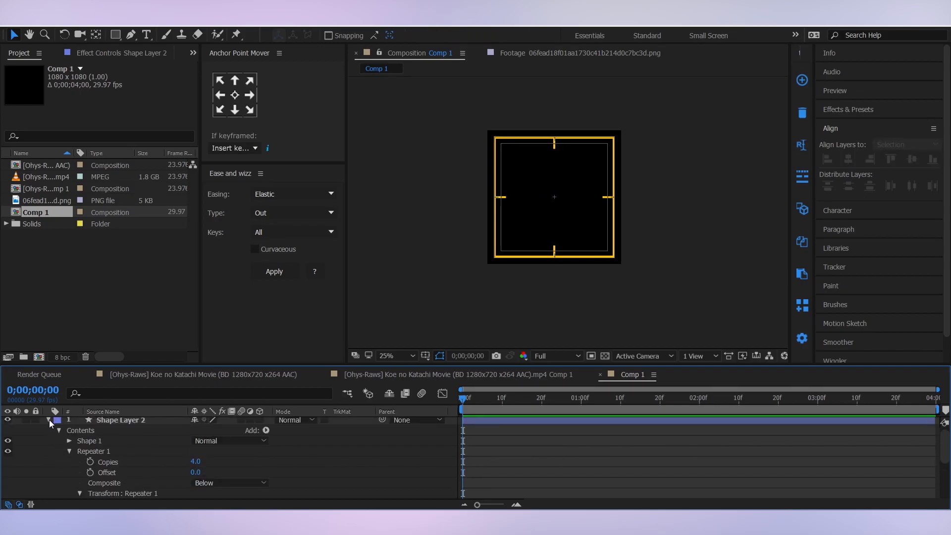
{"action": "left_click", "coordinate": [47, 420]}
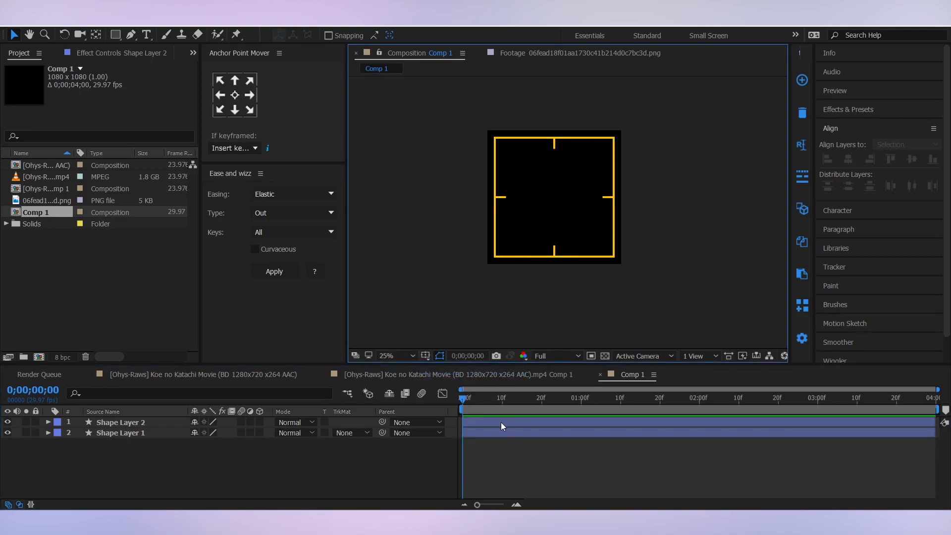
Set the Stroke width of both shape layers to 14 px.
{"action": "left_click", "coordinate": [121, 422]}
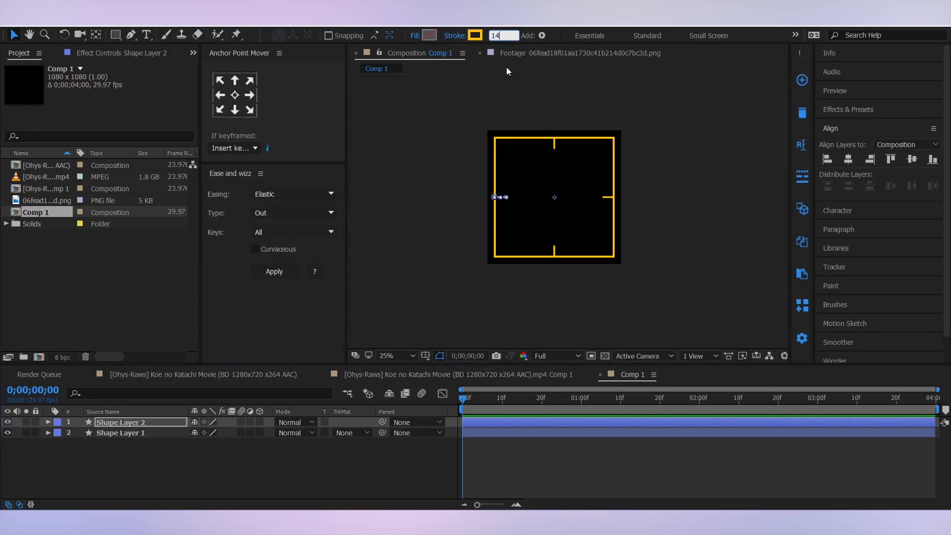
{"action": "left_click", "coordinate": [120, 433]}
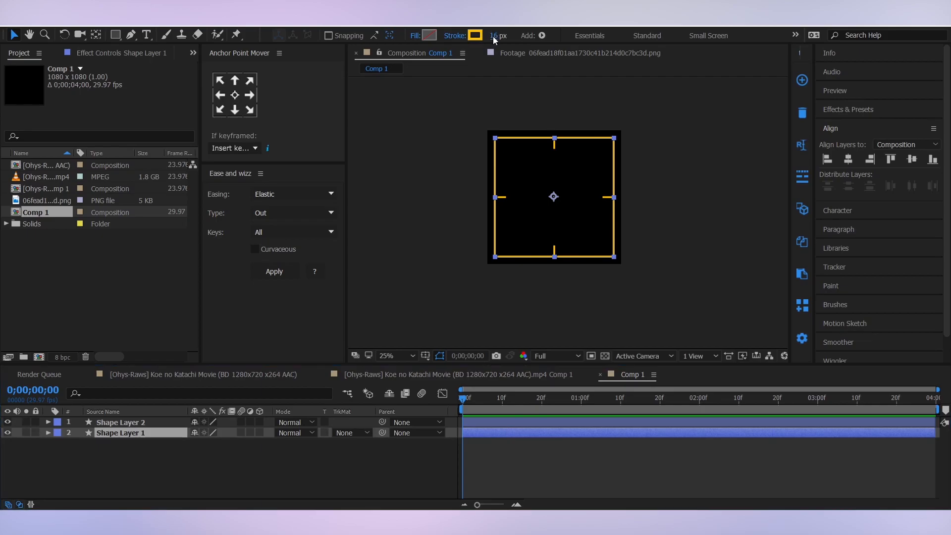
{"action": "triple_click", "coordinate": [497, 36]}
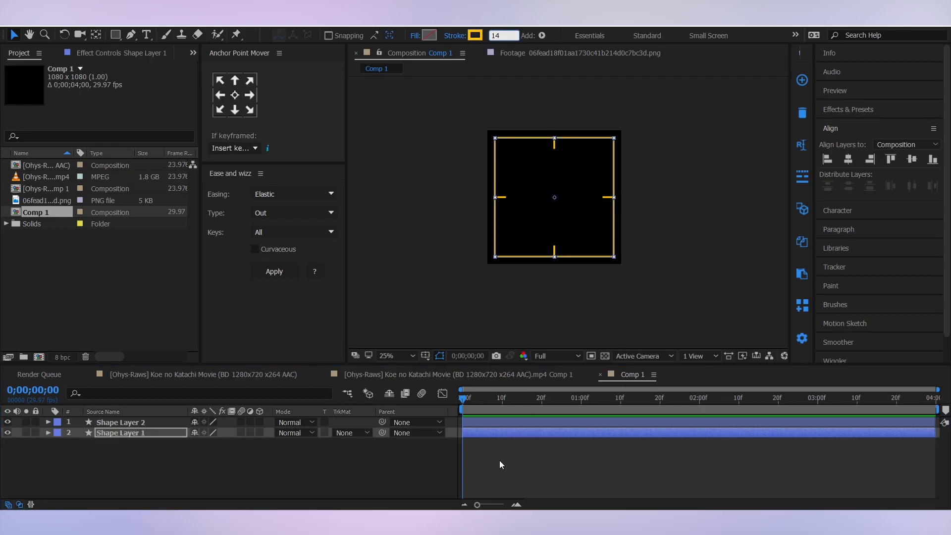
{"action": "left_click", "coordinate": [500, 464]}
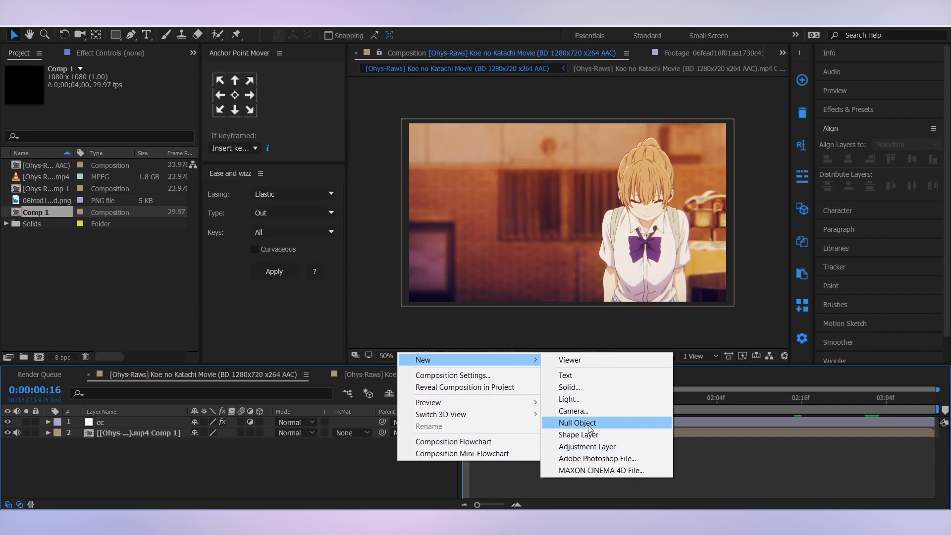
{"action": "left_click", "coordinate": [575, 423]}
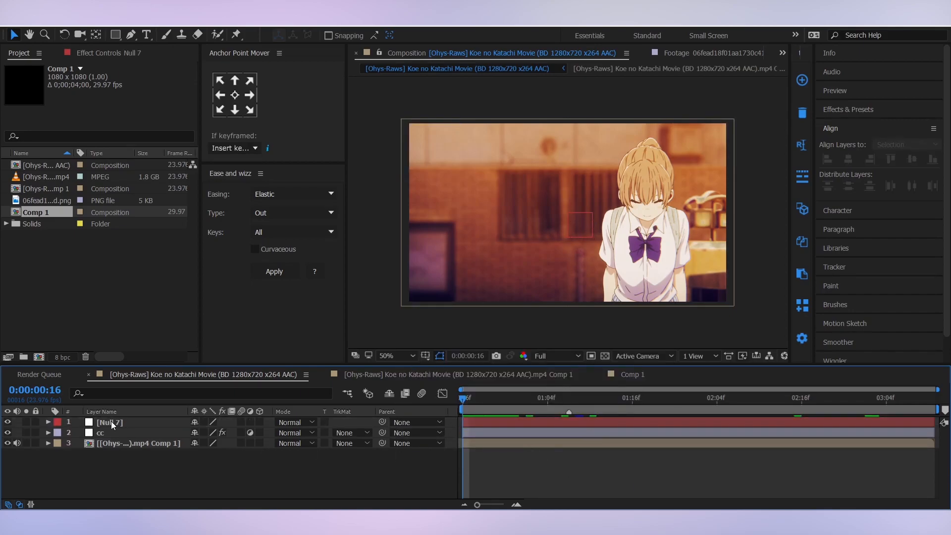
{"action": "double_click", "coordinate": [109, 422]}
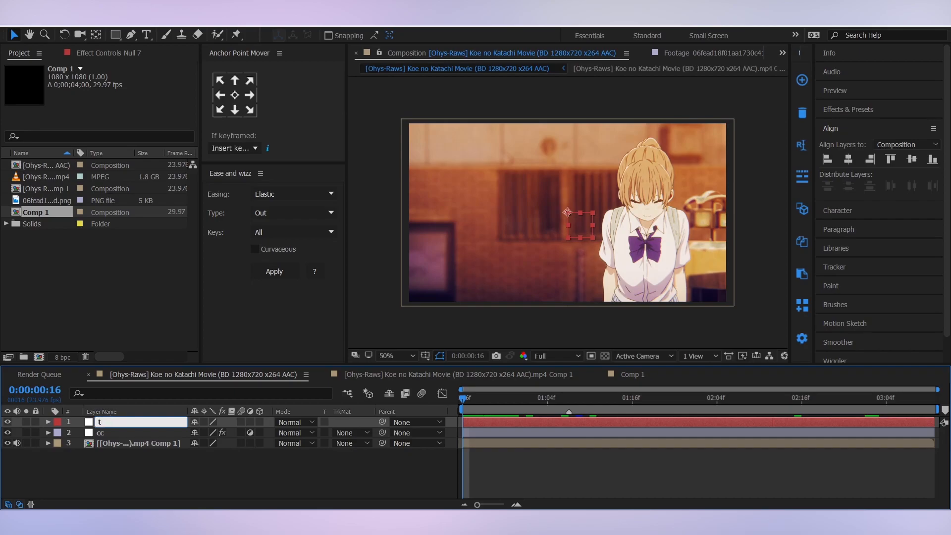
{"action": "type", "text": "tracker 1"}
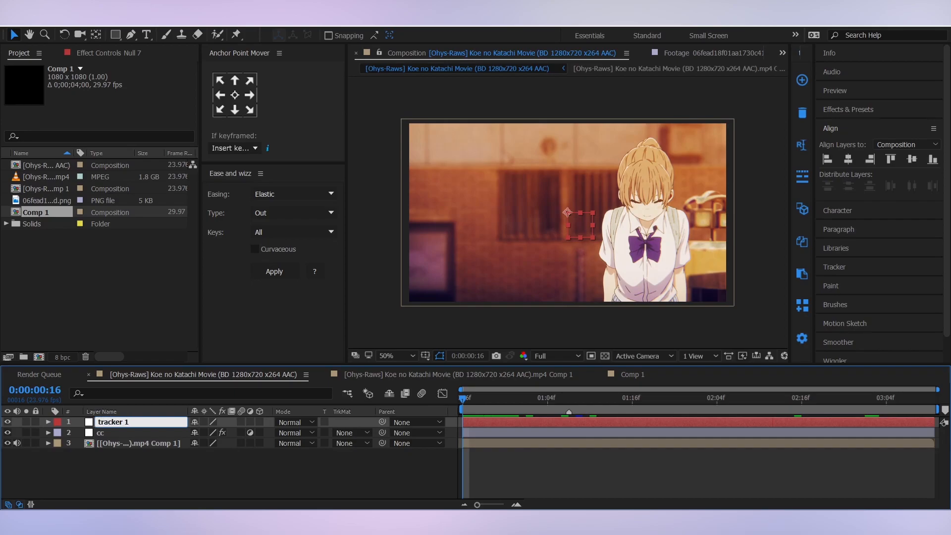
{"action": "left_click", "coordinate": [113, 422]}
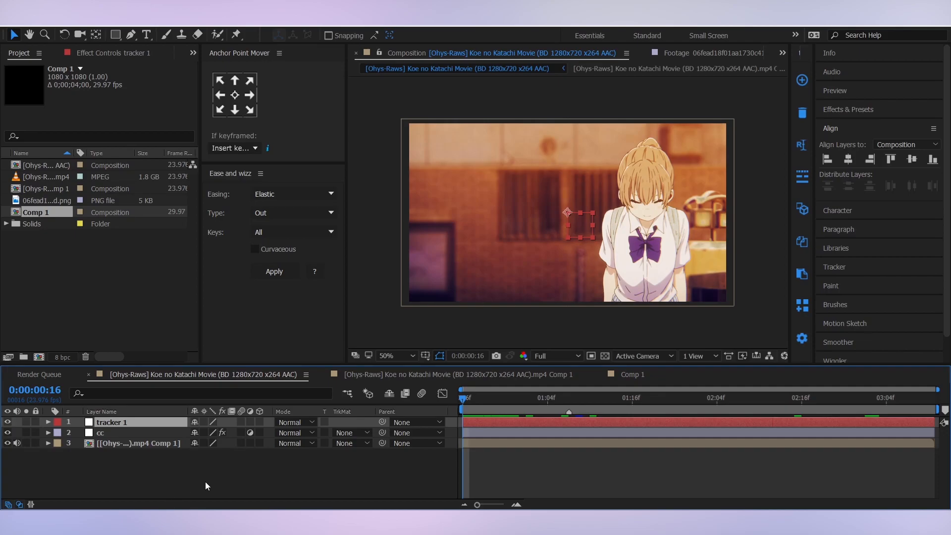
{"action": "left_click", "coordinate": [537, 456]}
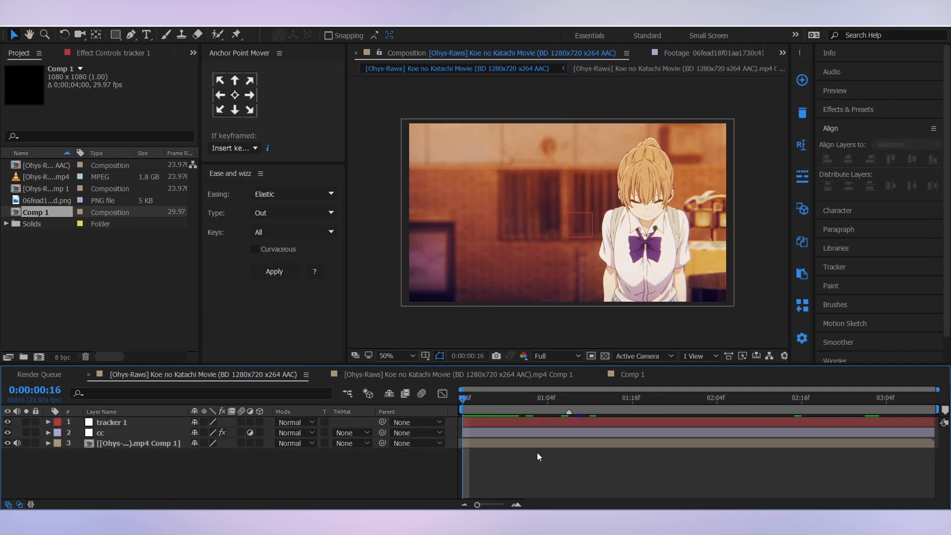
{"action": "left_click", "coordinate": [138, 443]}
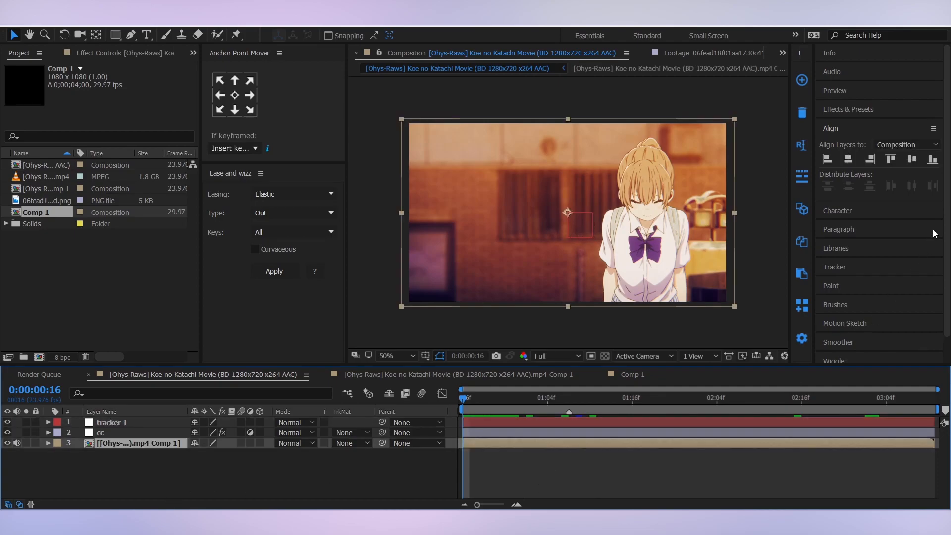
{"action": "scroll", "scroll_direction": "down", "scroll_amount": 3}
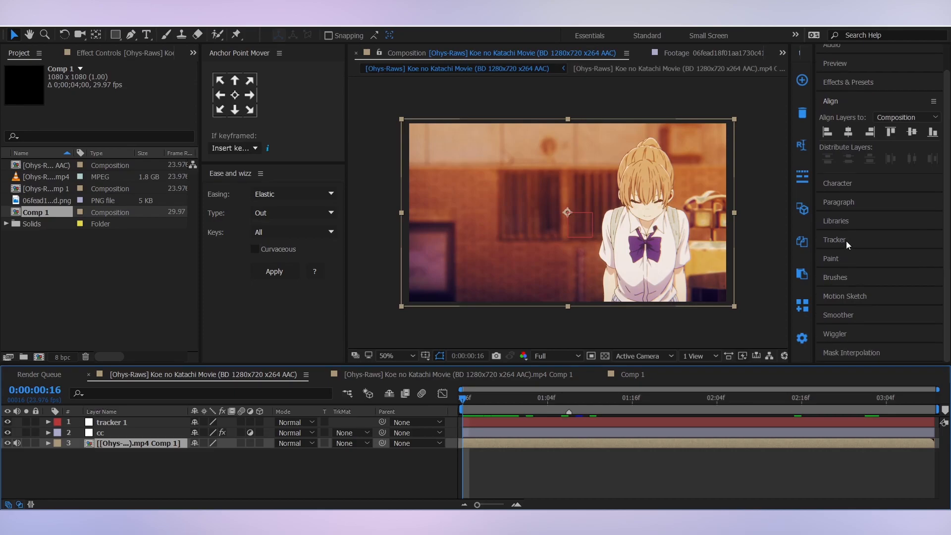
{"action": "left_click", "coordinate": [833, 239]}
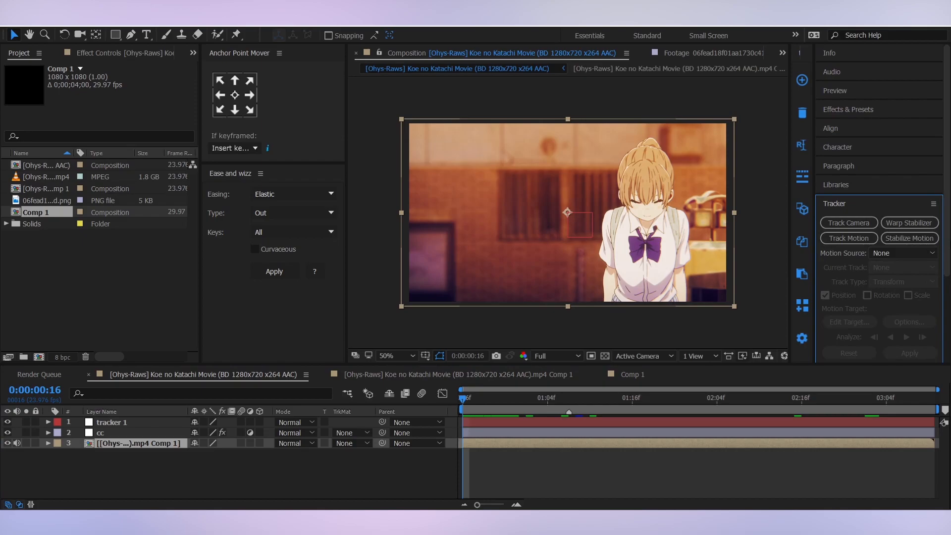
{"action": "scroll", "scroll_direction": "down", "scroll_amount": 3}
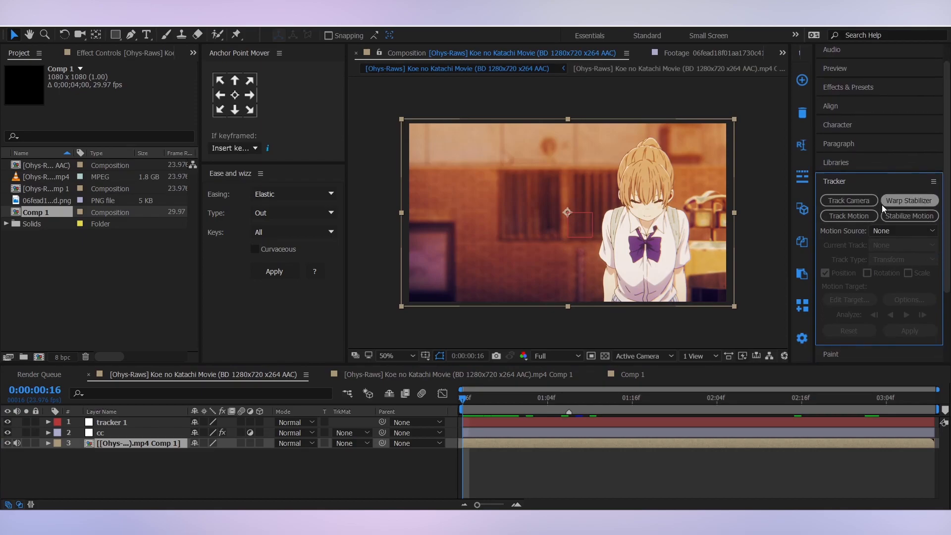
{"action": "mouse_move", "coordinate": [849, 216]}
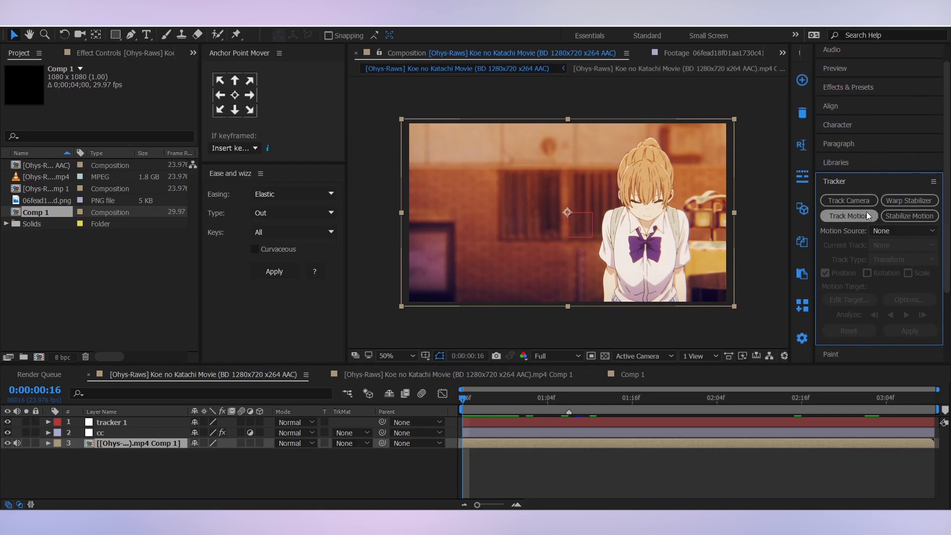
{"action": "scroll", "scroll_direction": "down", "scroll_amount": 3}
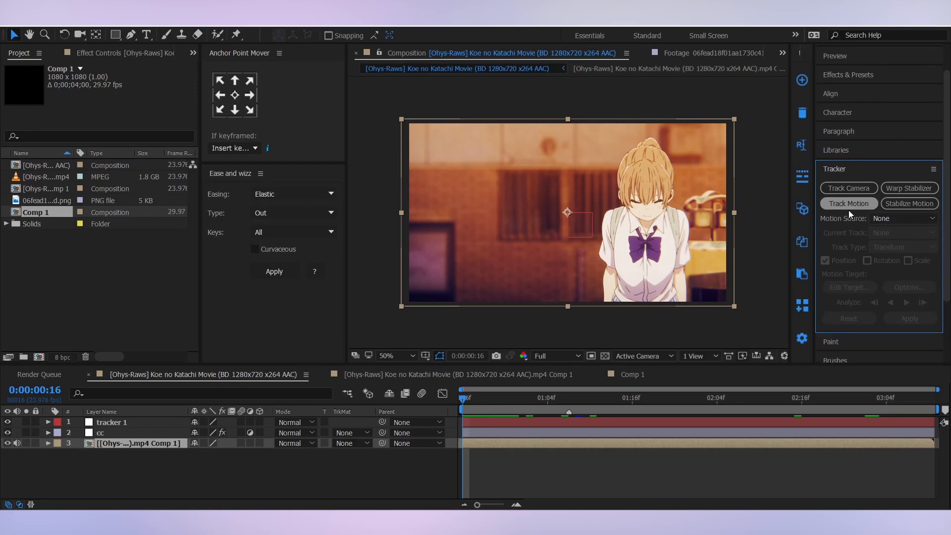
Start Track Motion on the footage and place the track point on the girl's face.
{"action": "left_click", "coordinate": [848, 203]}
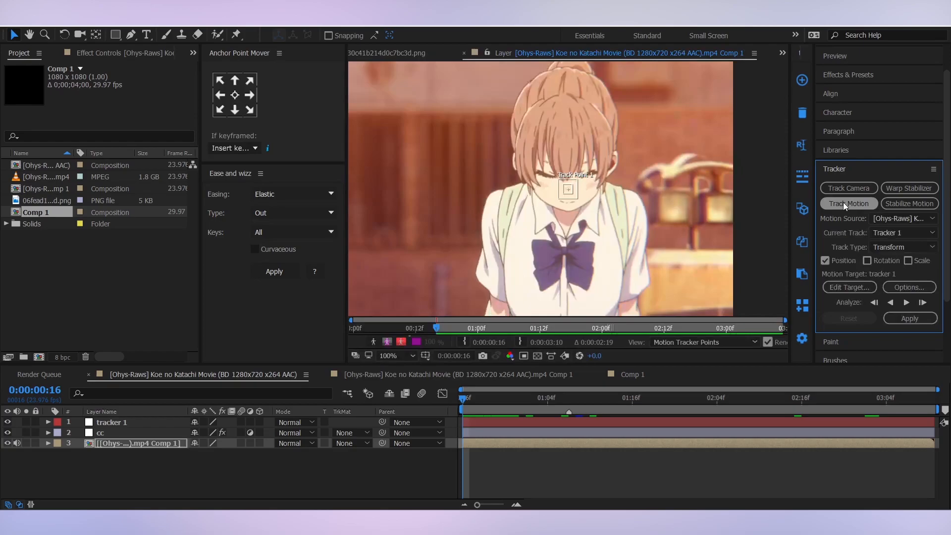
{"action": "left_click", "coordinate": [402, 356]}
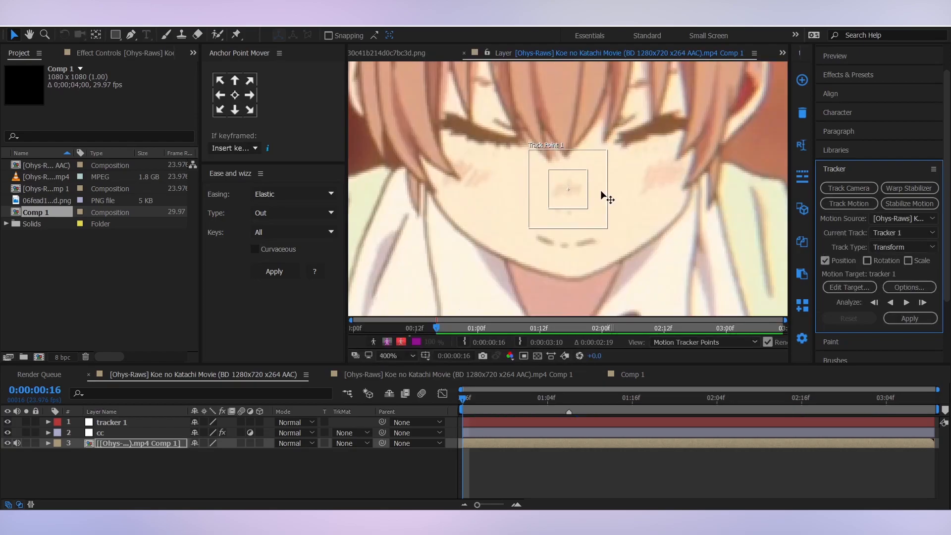
{"action": "left_click", "coordinate": [388, 356]}
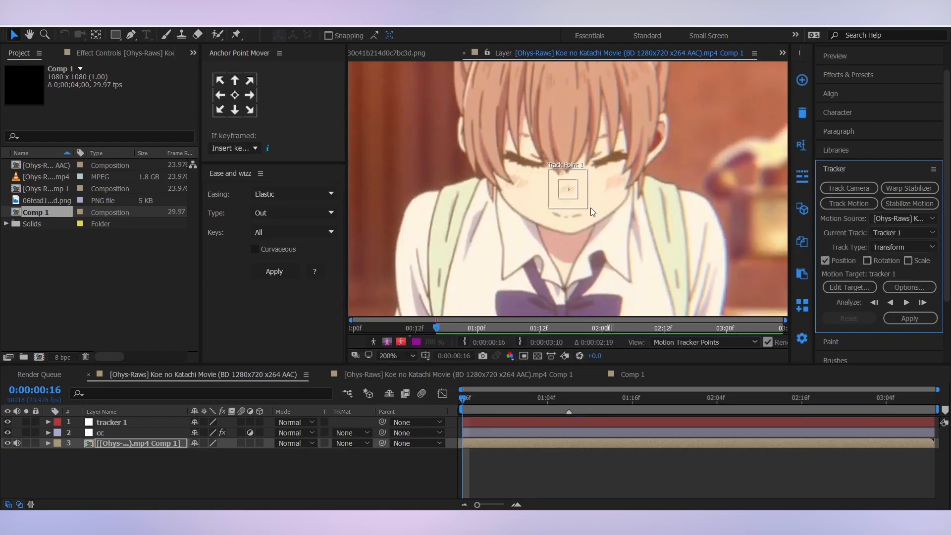
{"action": "left_click", "coordinate": [387, 356]}
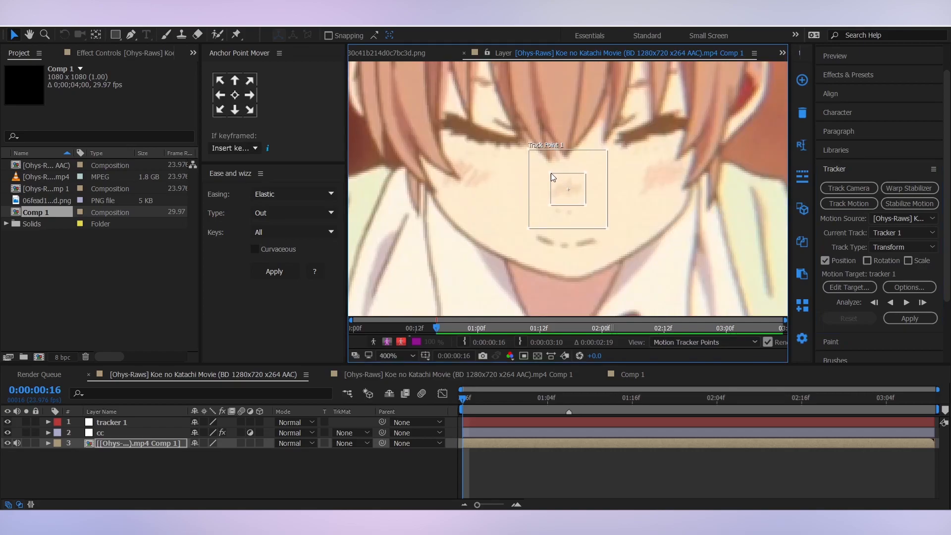
{"action": "mouse_move", "coordinate": [560, 186]}
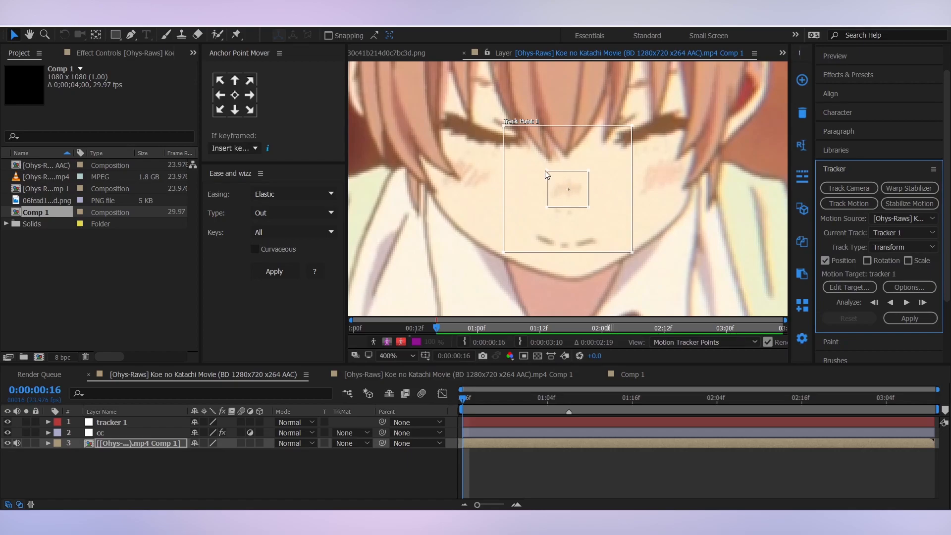
{"action": "mouse_move", "coordinate": [574, 205]}
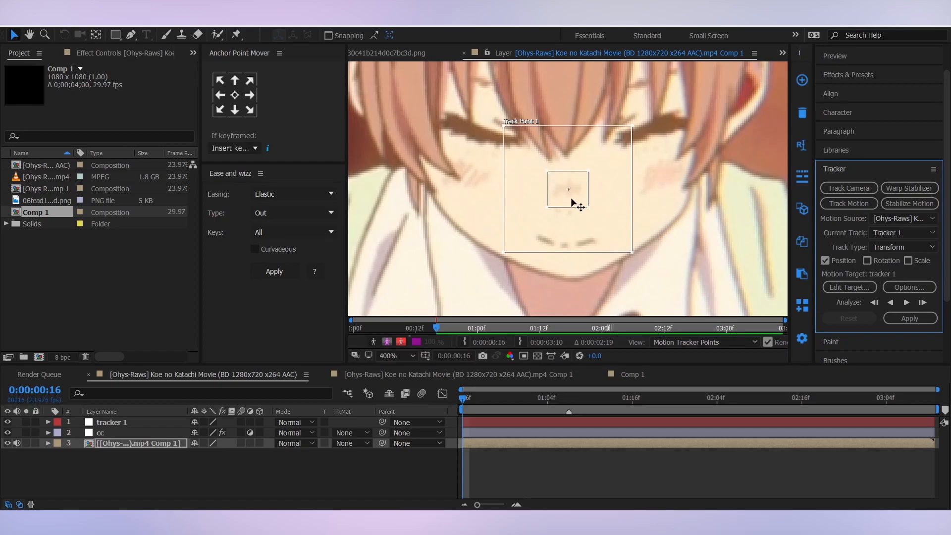
{"action": "mouse_move", "coordinate": [626, 260]}
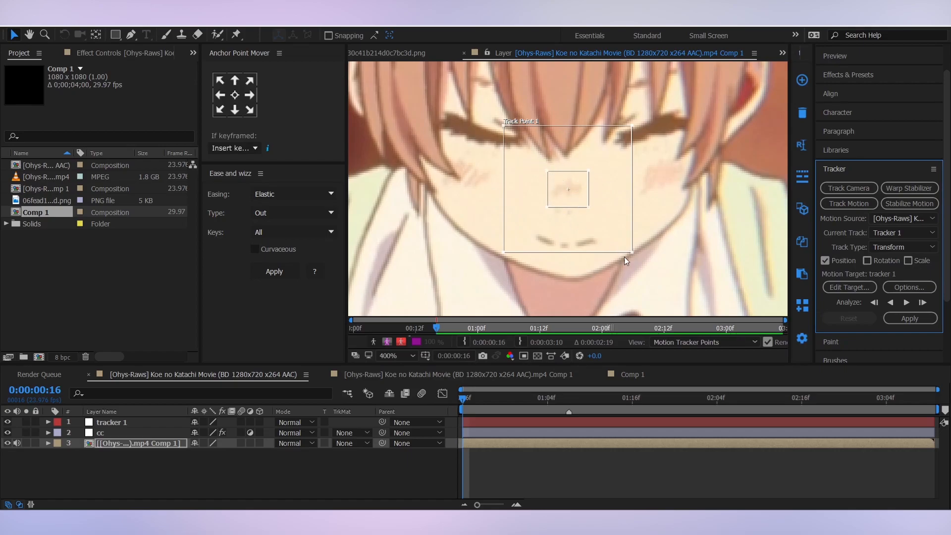
{"action": "mouse_move", "coordinate": [589, 205]}
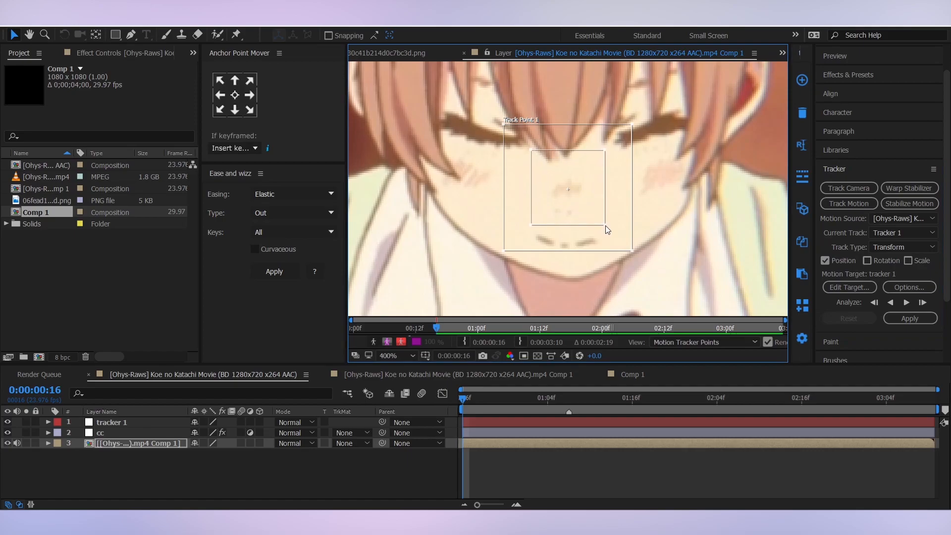
{"action": "left_click", "coordinate": [387, 355]}
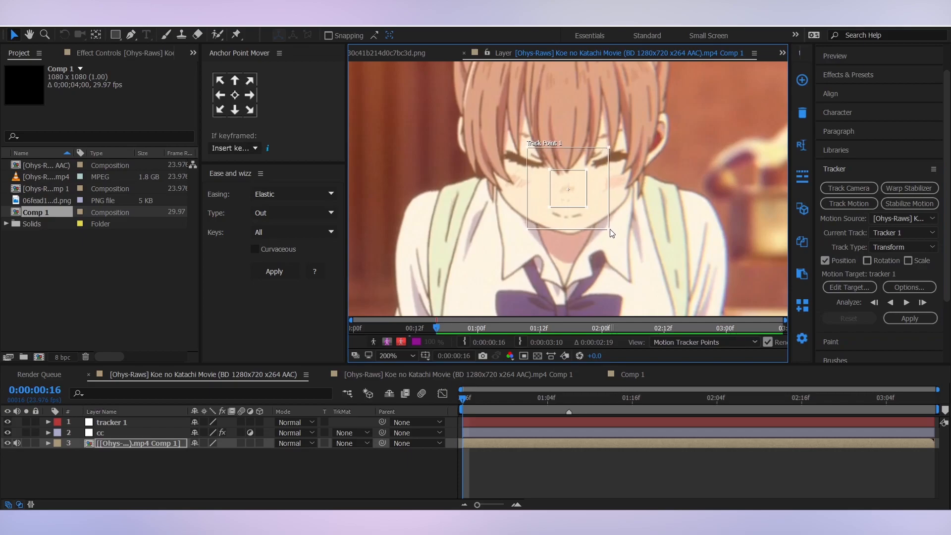
{"action": "mouse_move", "coordinate": [530, 446]}
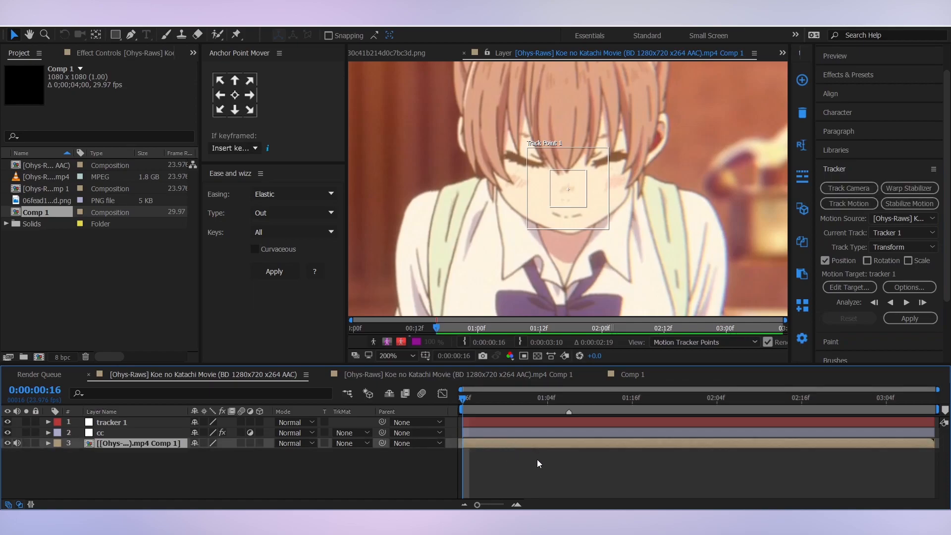
{"action": "mouse_move", "coordinate": [619, 225]}
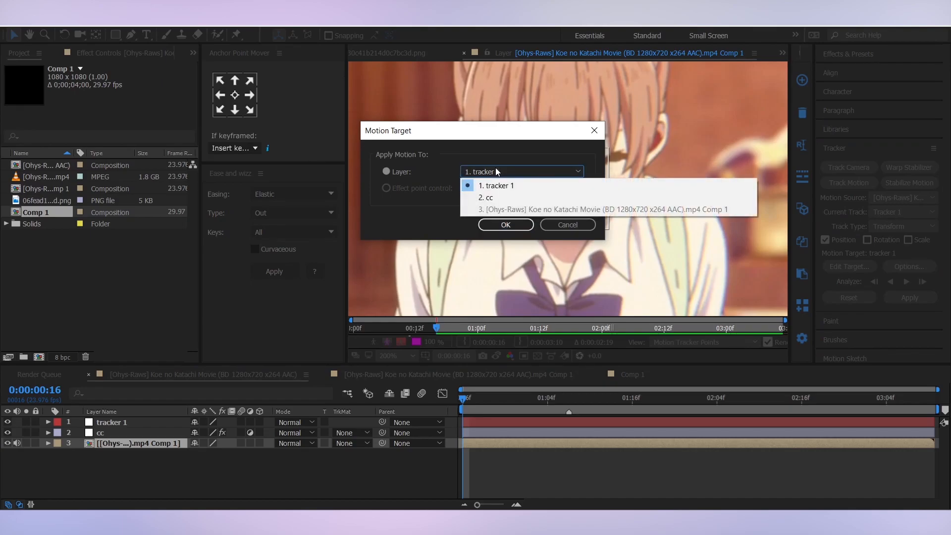
Set the Motion Target to tracker 1 and analyze the face track forward through the clip.
{"action": "left_click", "coordinate": [495, 185]}
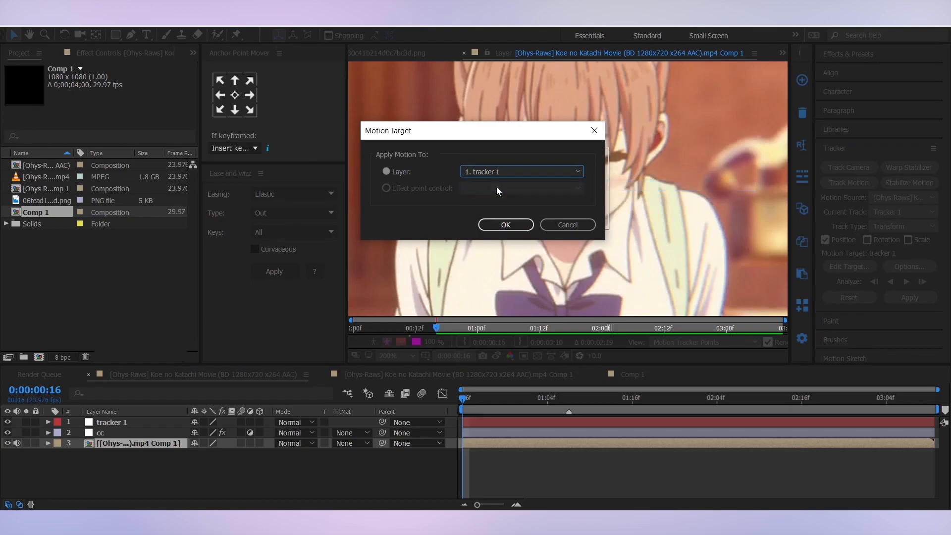
{"action": "mouse_move", "coordinate": [277, 242]}
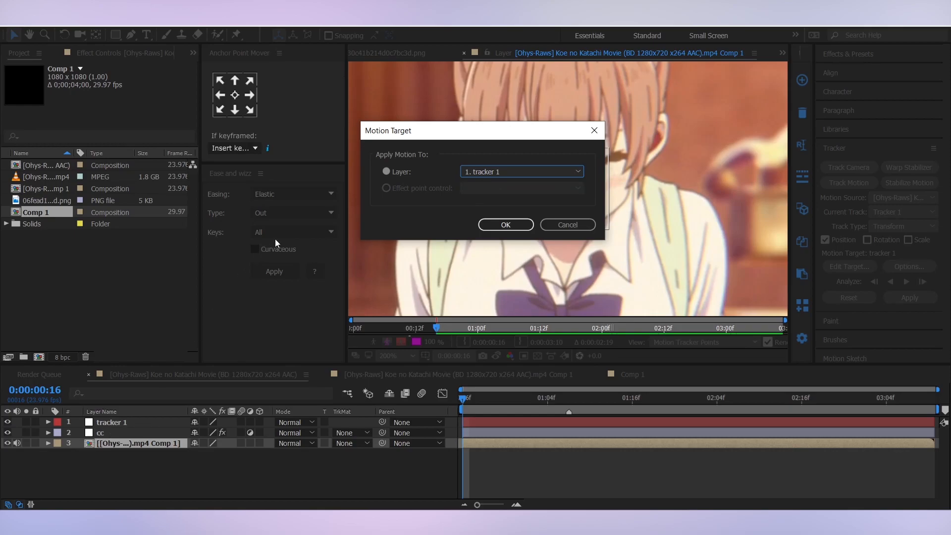
{"action": "mouse_move", "coordinate": [511, 179]}
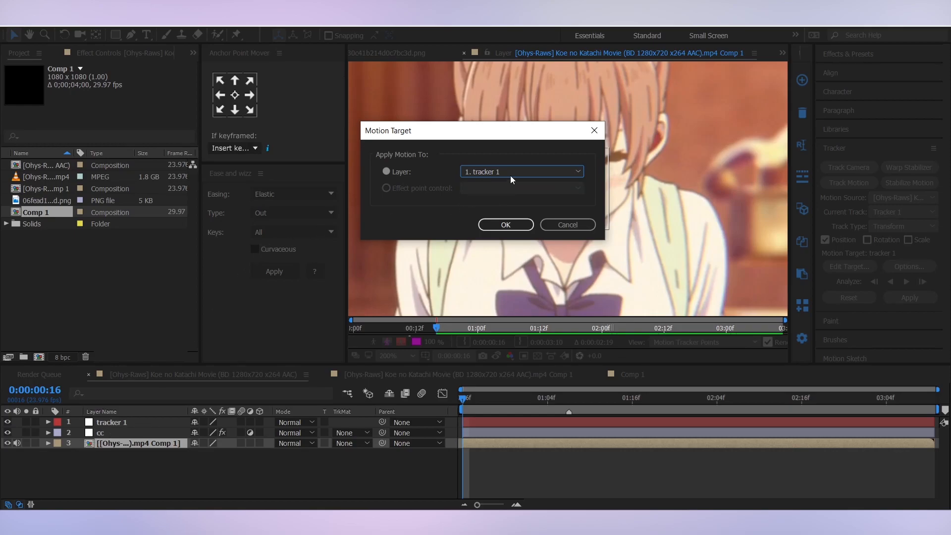
{"action": "left_click", "coordinate": [504, 224]}
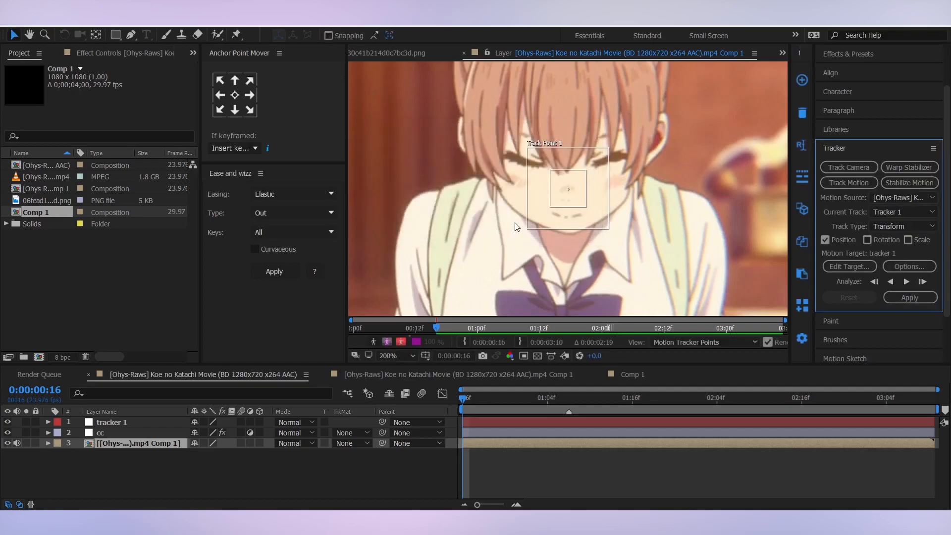
{"action": "mouse_move", "coordinate": [609, 454]}
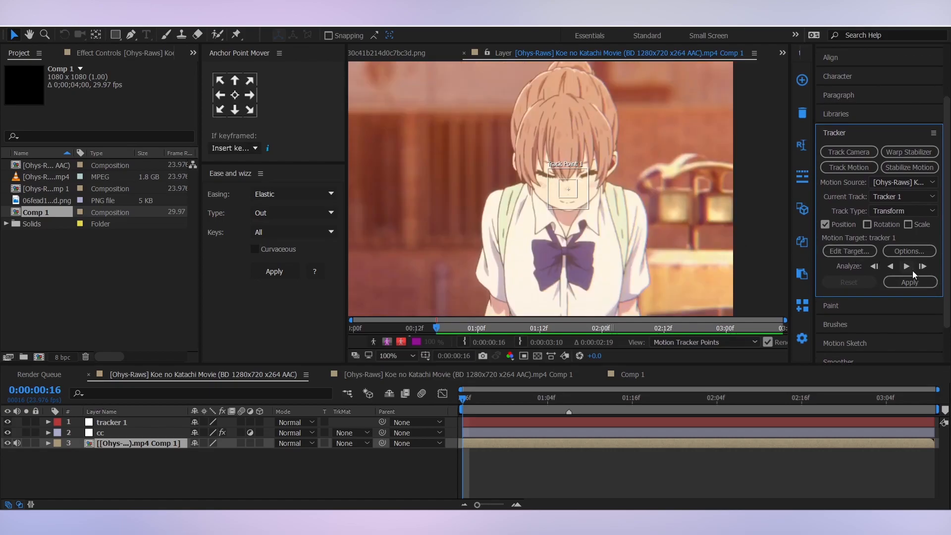
{"action": "left_click", "coordinate": [906, 267]}
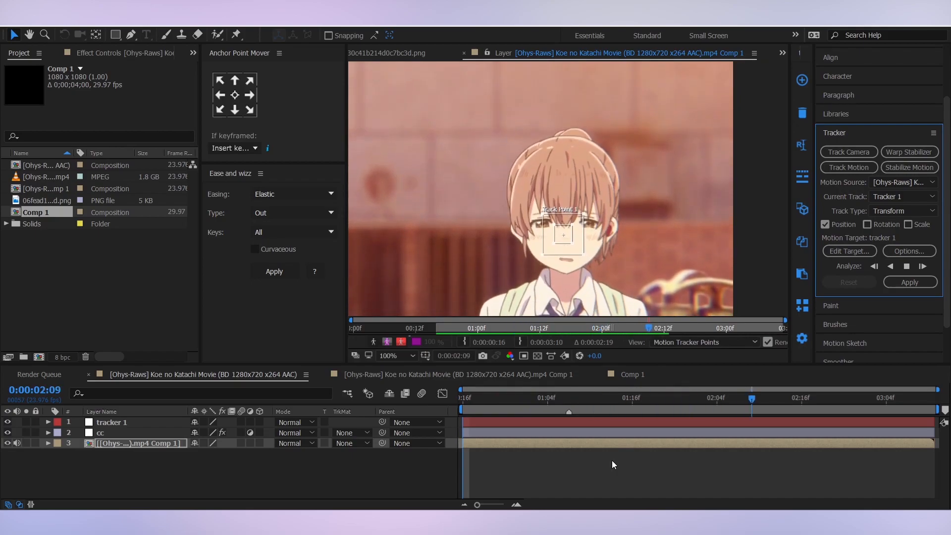
{"action": "left_click", "coordinate": [922, 265]}
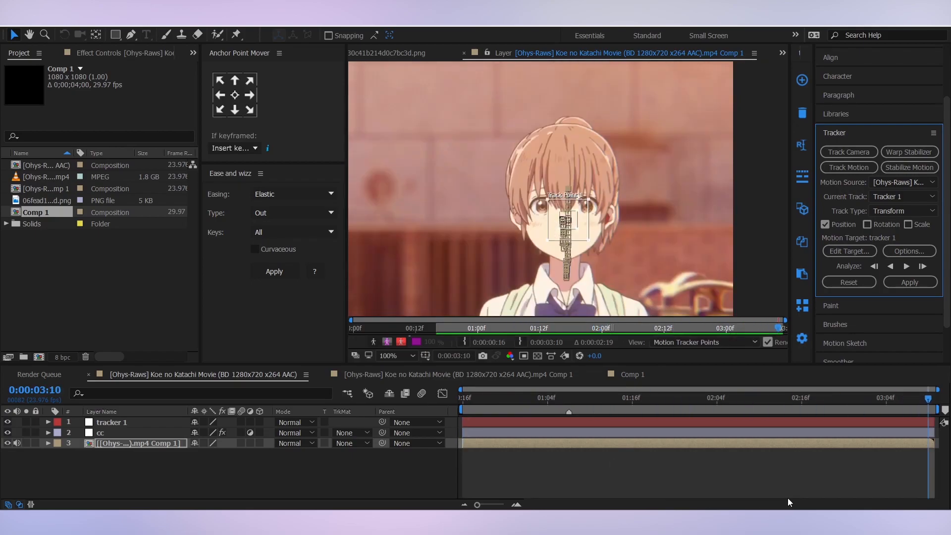
{"action": "left_click", "coordinate": [463, 397]}
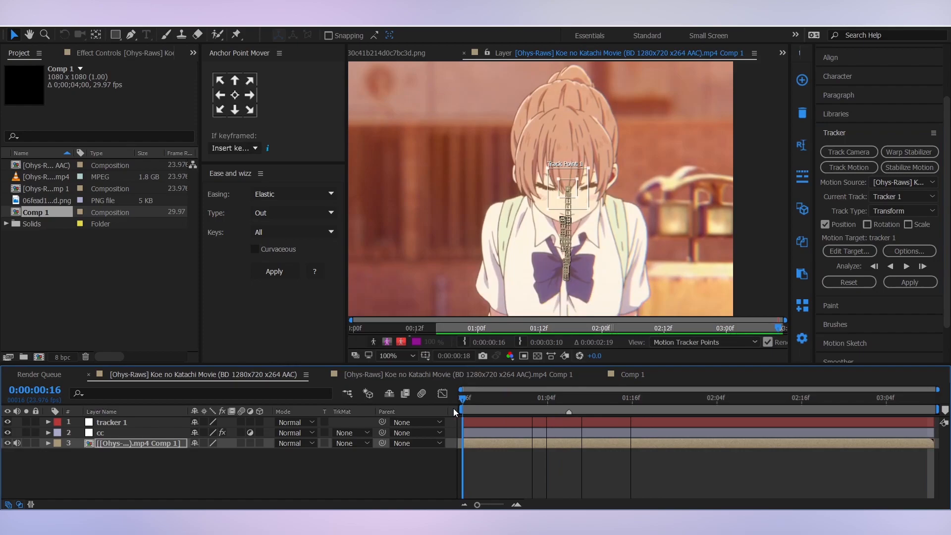
{"action": "left_click", "coordinate": [651, 397]}
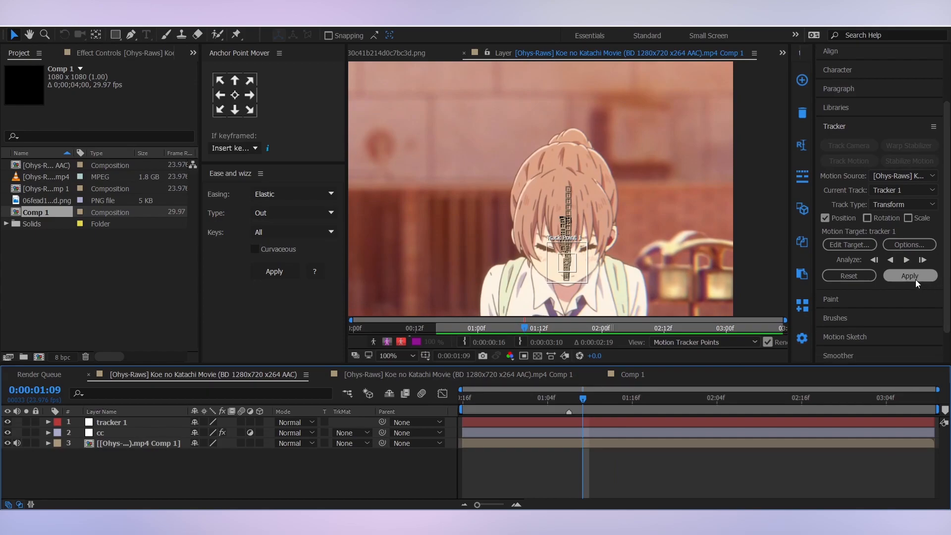
Apply the tracking data to tracker 1 with both X and Y dimensions.
{"action": "left_click", "coordinate": [910, 275]}
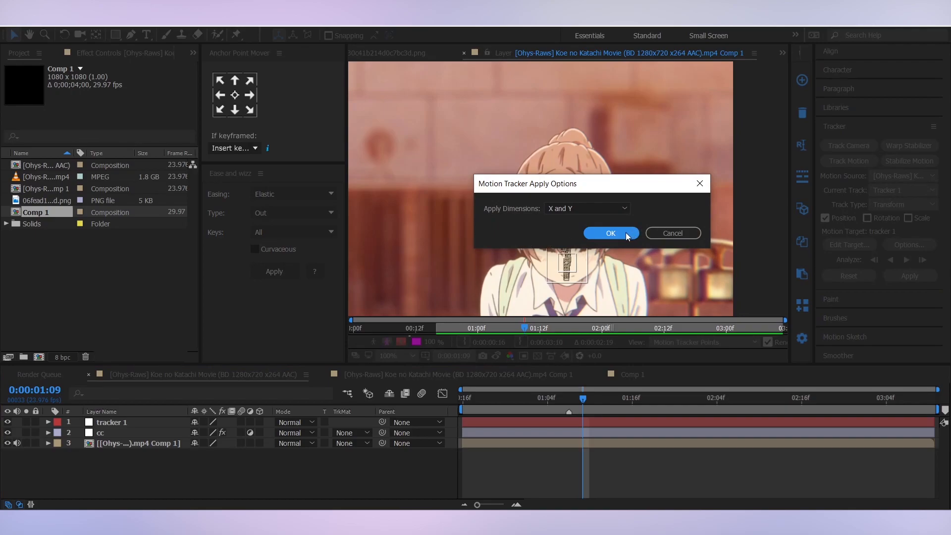
{"action": "left_click", "coordinate": [610, 232]}
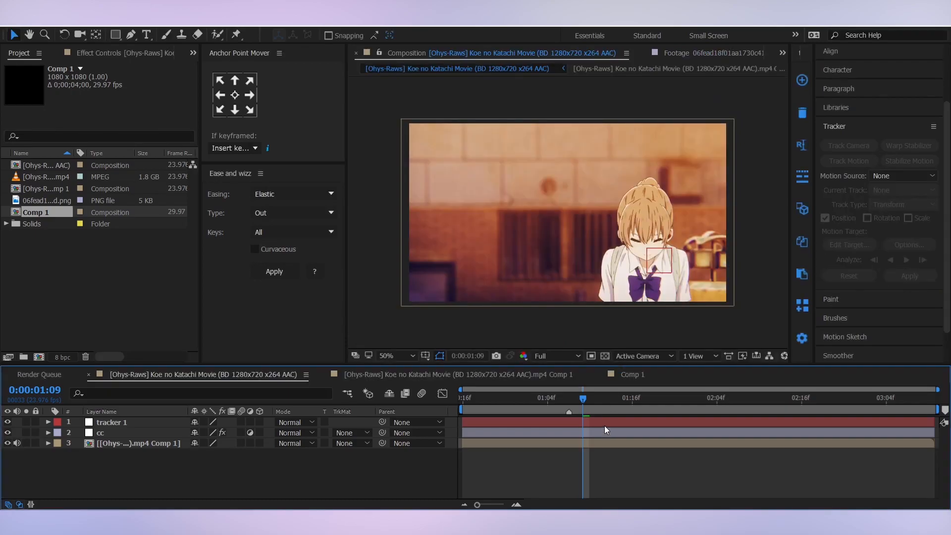
Place Comp 1 in the scene at 63% scale and parent it to 1. tracker 1 so the box follows the face.
{"action": "left_click", "coordinate": [111, 422]}
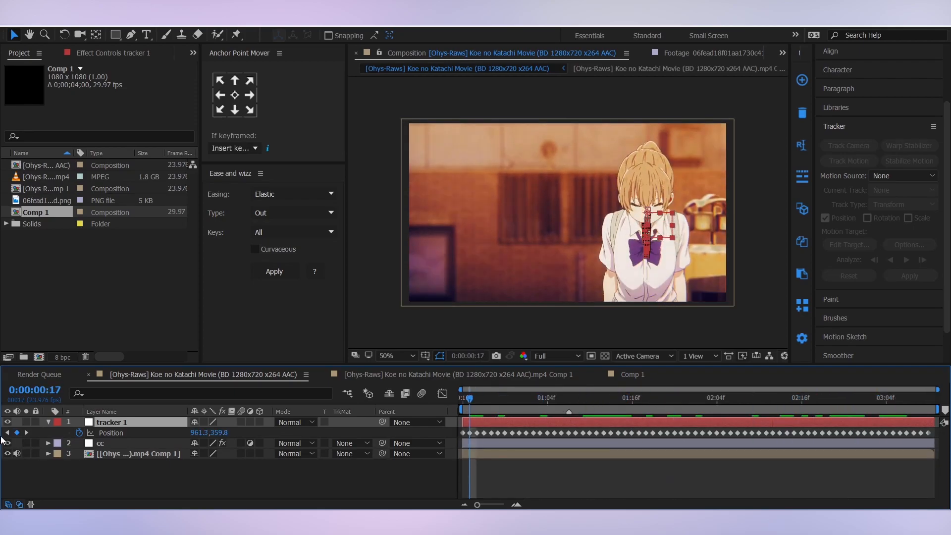
{"action": "left_click", "coordinate": [48, 422]}
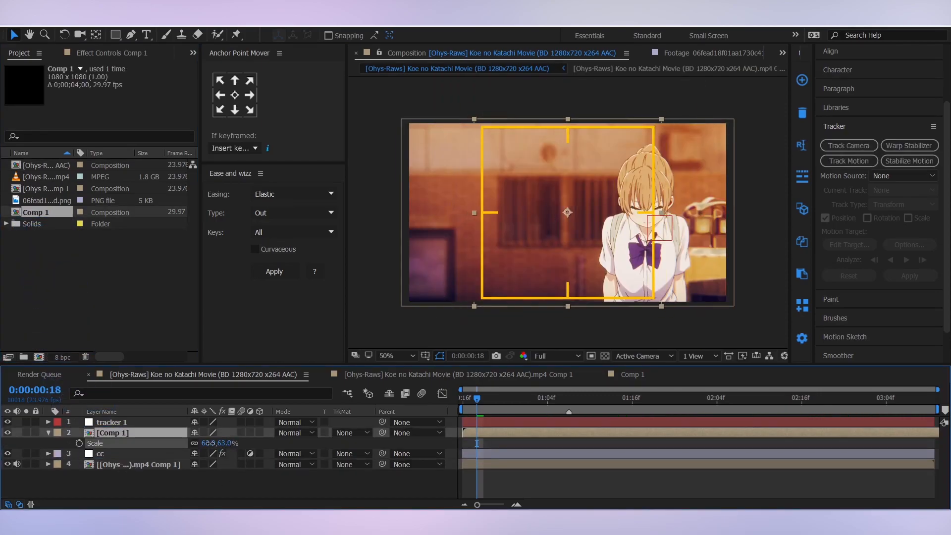
{"action": "left_click", "coordinate": [800, 399]}
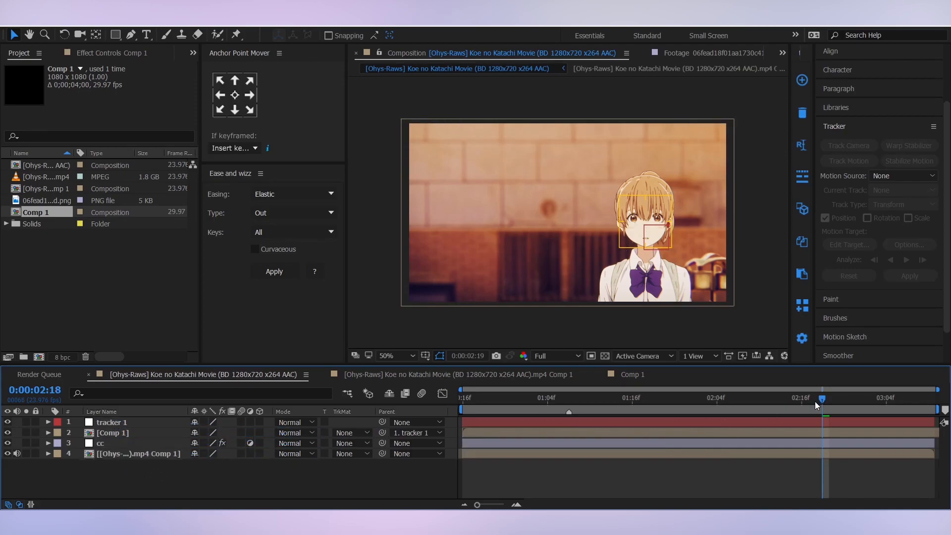
{"action": "left_click", "coordinate": [462, 397]}
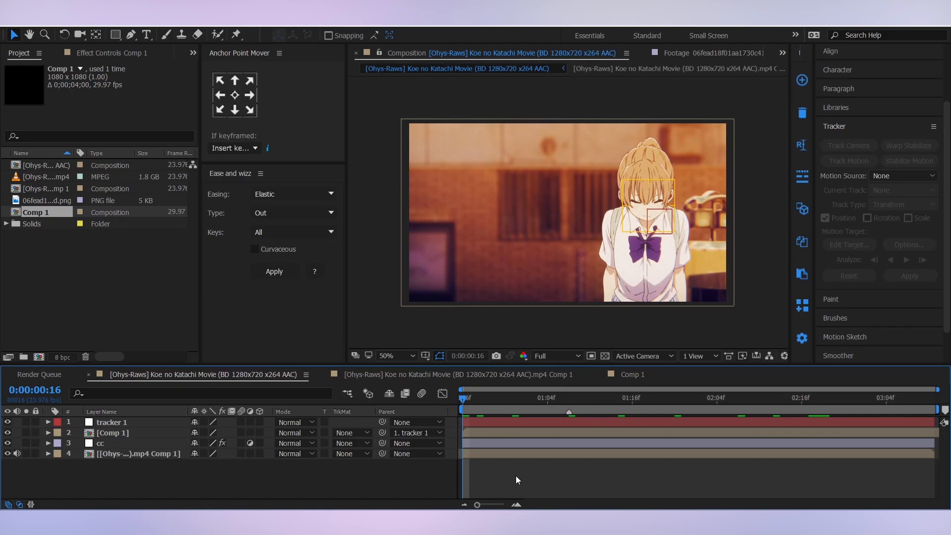
{"action": "left_click", "coordinate": [589, 397]}
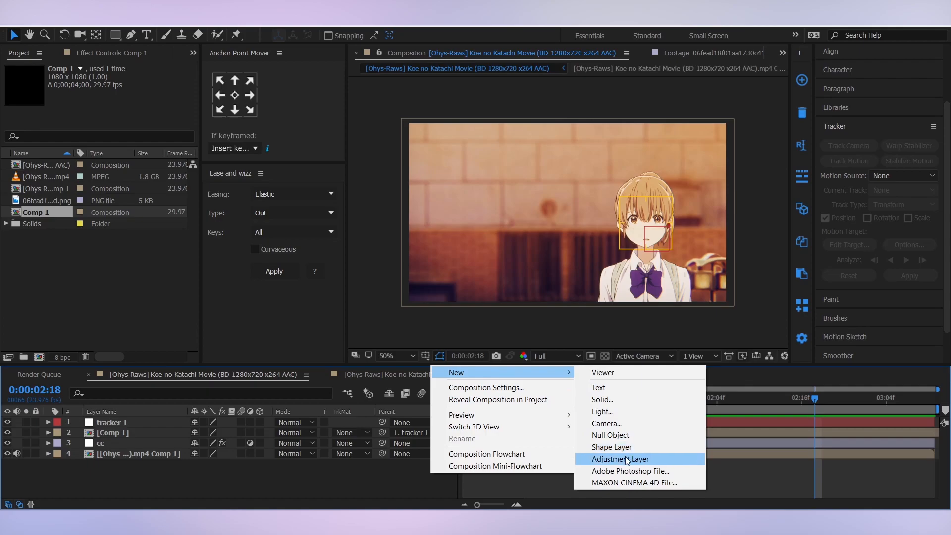
Add an adjustment layer with a Transform effect whose Position uses a wiggle(2,10) expression.
{"action": "left_click", "coordinate": [620, 458]}
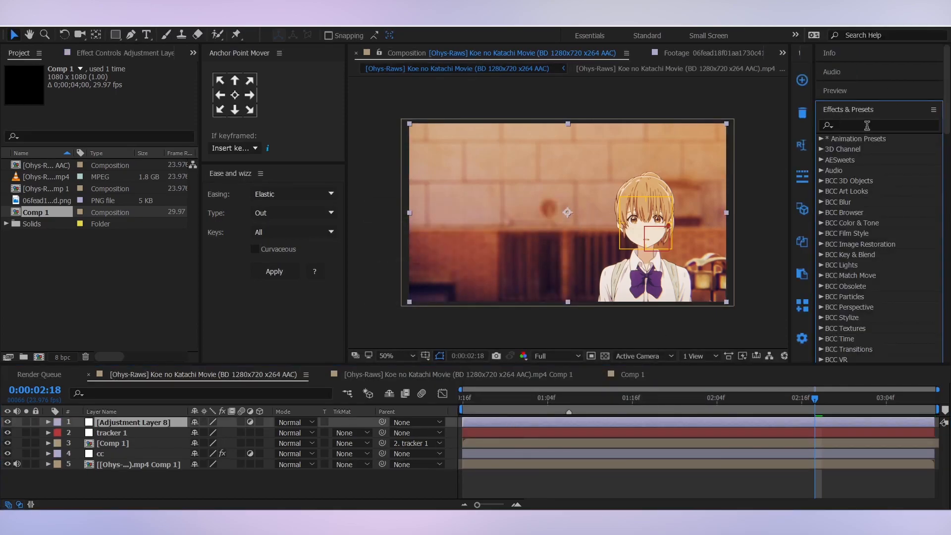
{"action": "type", "text": "transf"}
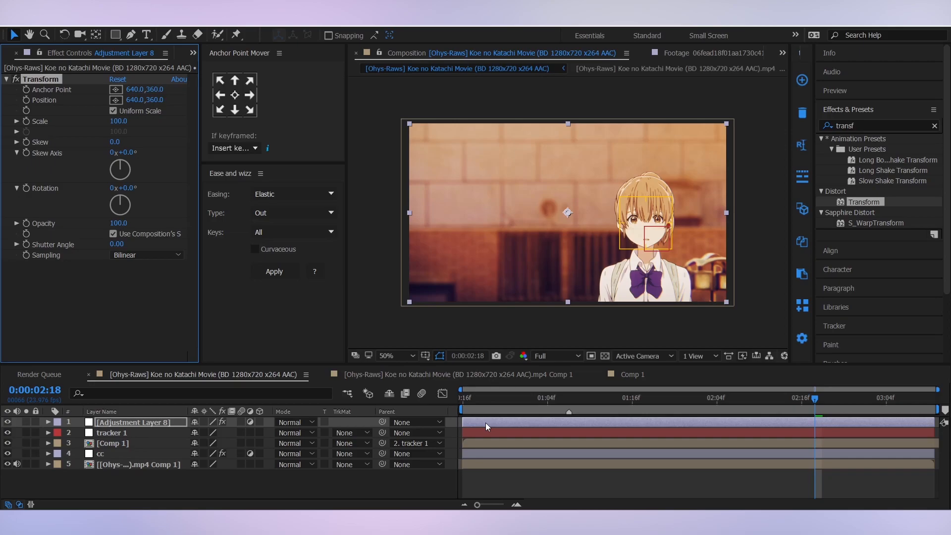
{"action": "left_click", "coordinate": [462, 406]}
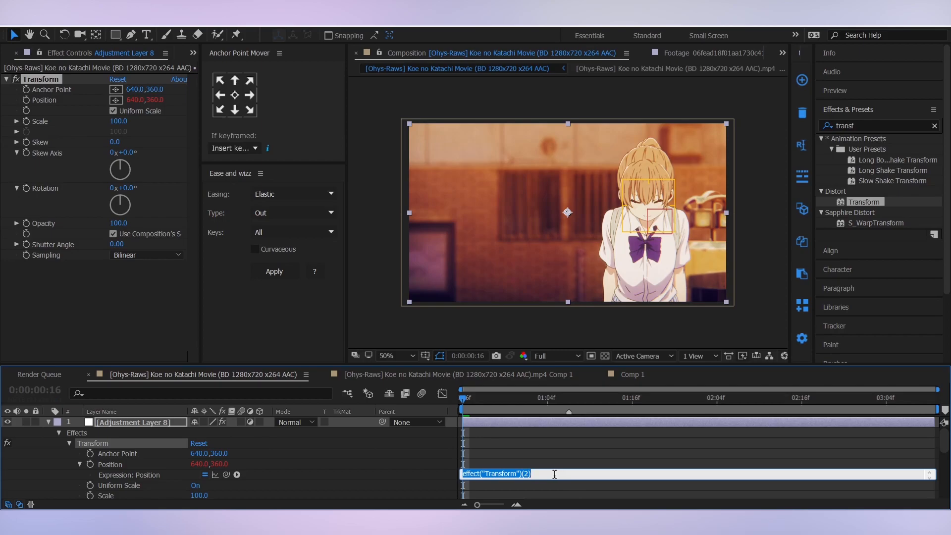
{"action": "mouse_move", "coordinate": [563, 485]}
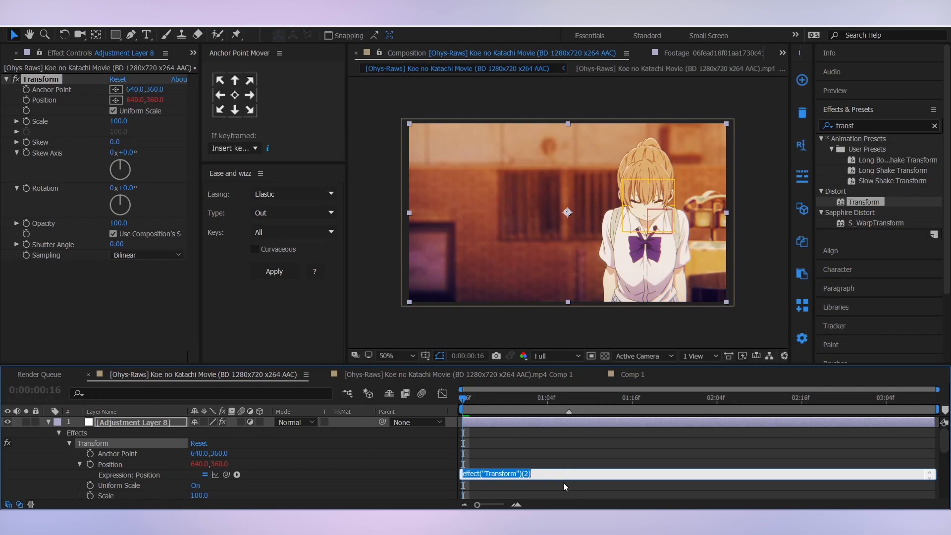
{"action": "type", "text": "wiggle"}
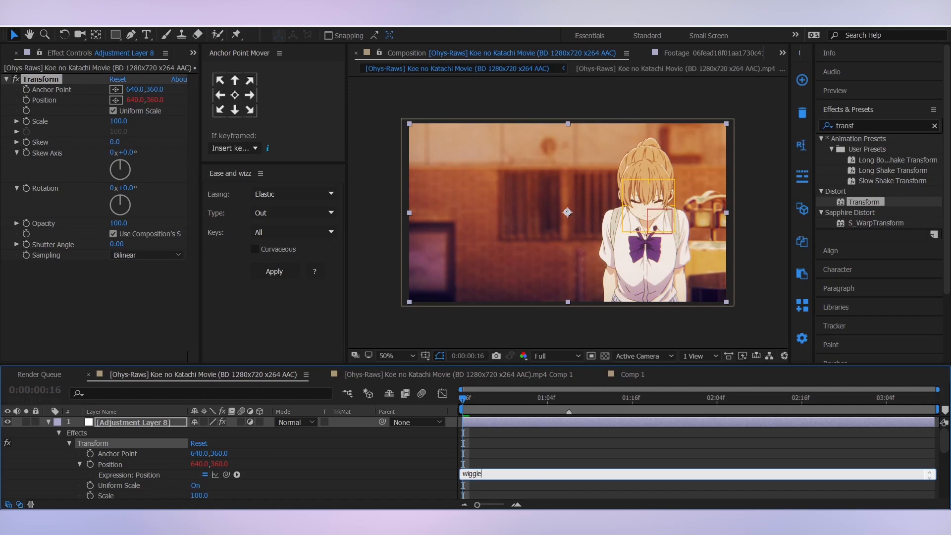
{"action": "type", "text": "("}
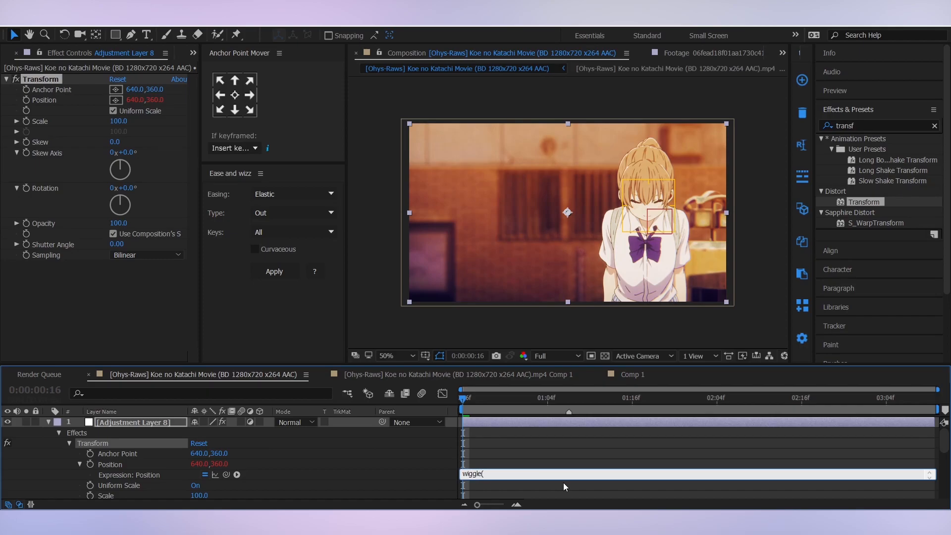
{"action": "type", "text": "2,"}
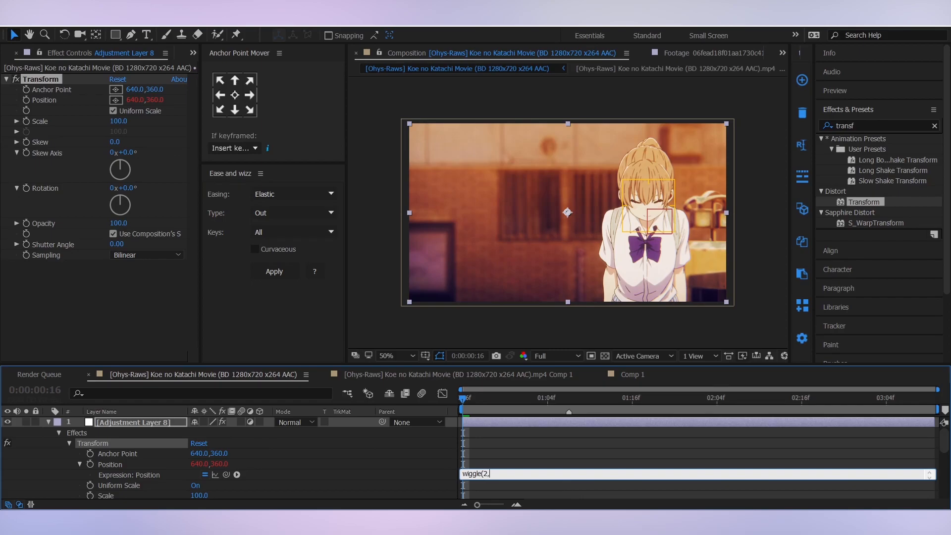
{"action": "type", "text": "10"}
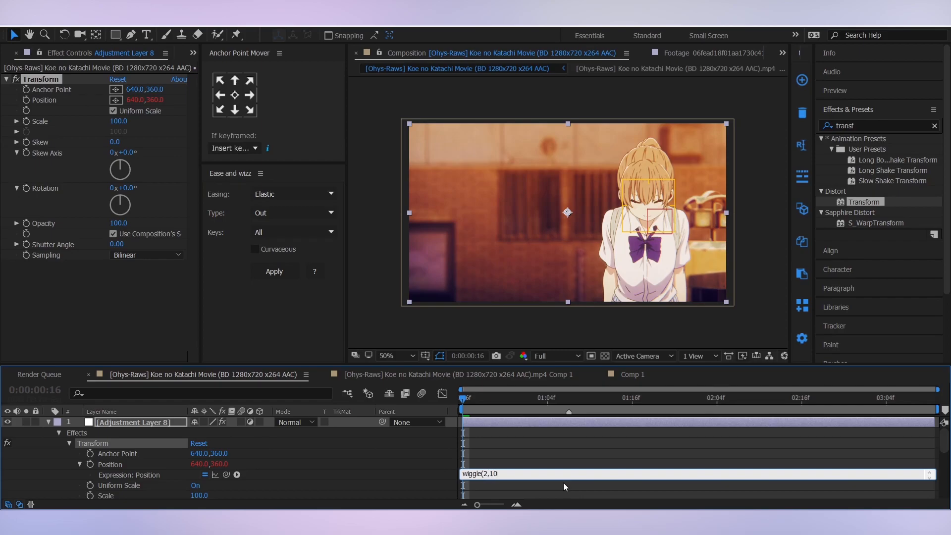
{"action": "mouse_move", "coordinate": [514, 456]}
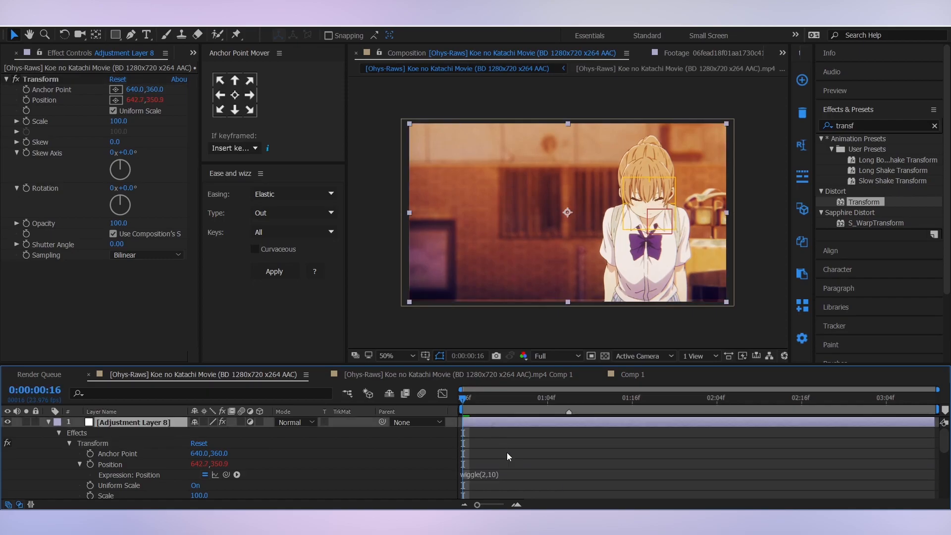
{"action": "left_click", "coordinate": [715, 397]}
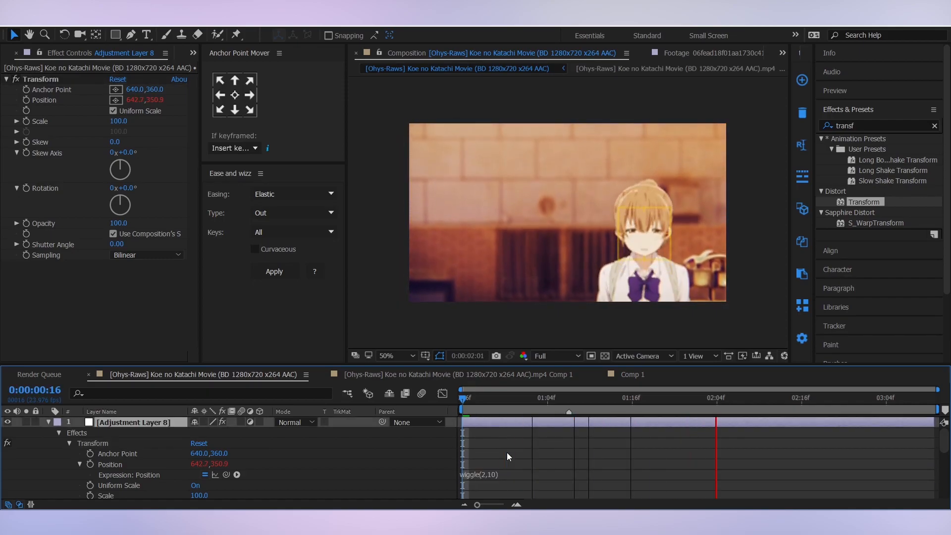
Rename the adjustment layer to camera shake and preview partway into the clip.
{"action": "double_click", "coordinate": [132, 422]}
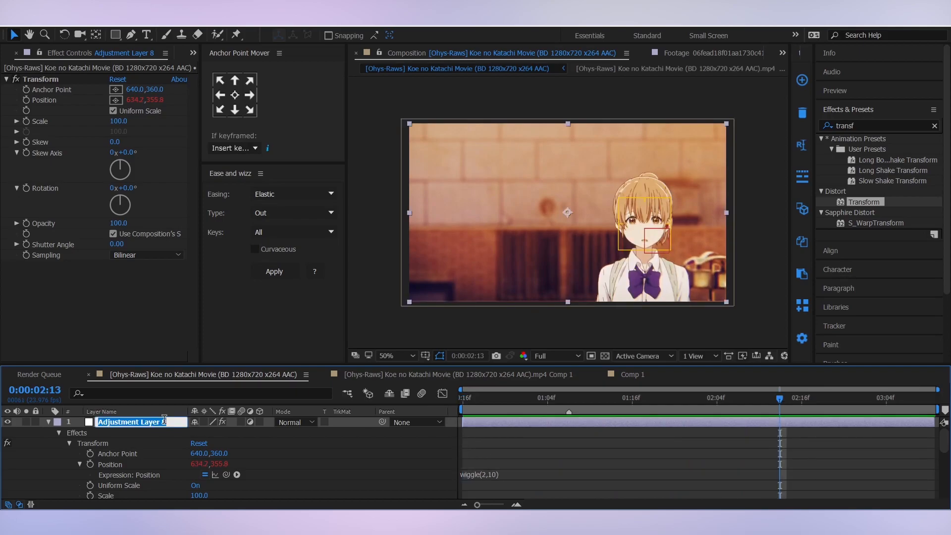
{"action": "type", "text": "camer"}
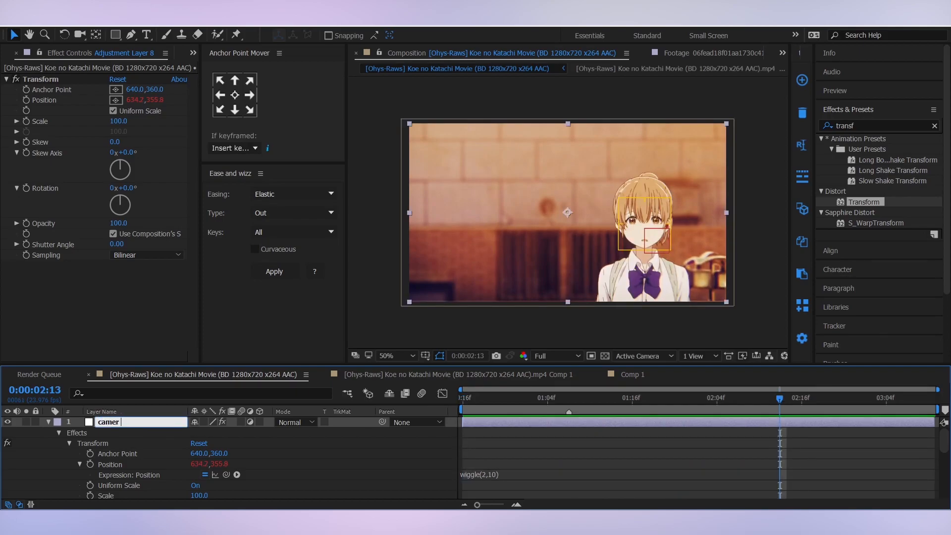
{"action": "type", "text": "camera shake"}
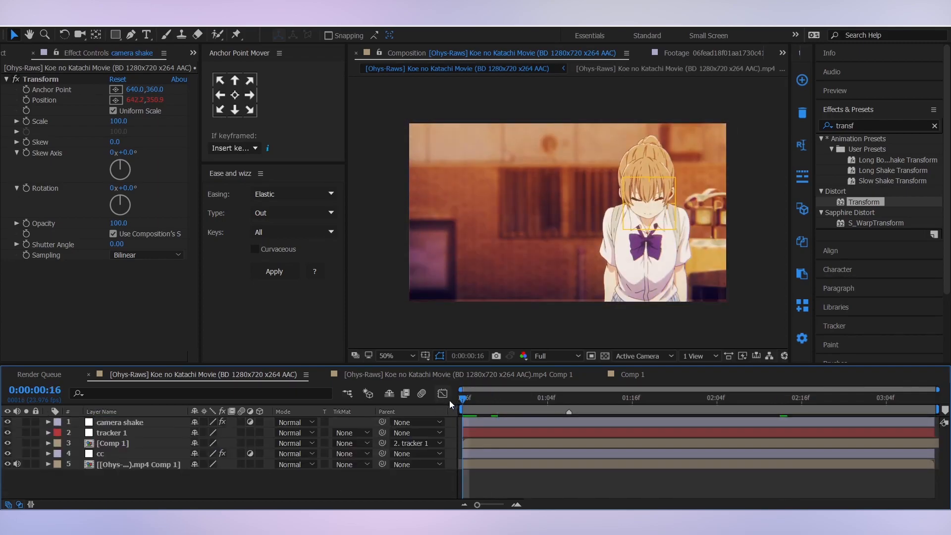
{"action": "left_click", "coordinate": [681, 397]}
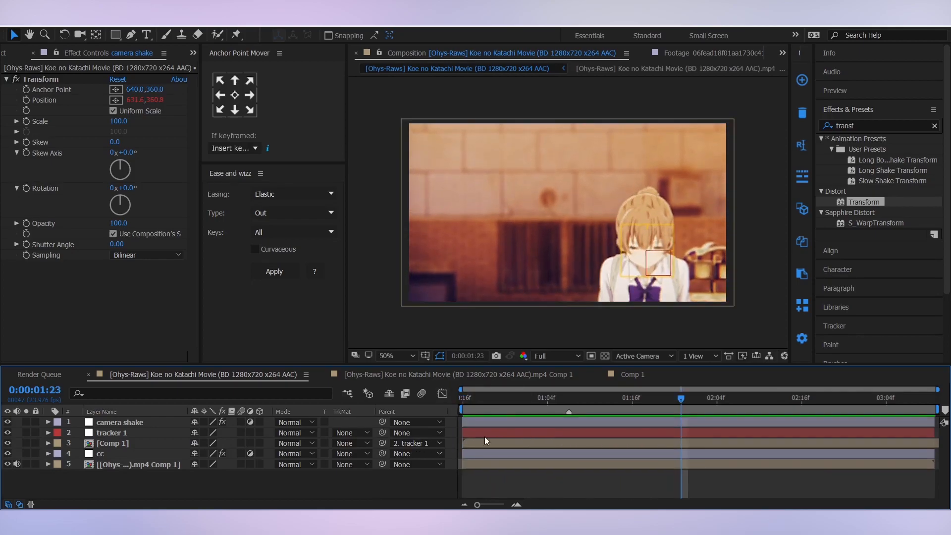
Apply BCC Lens Blur OBS to the footage layer with Gamma set to 600.
{"action": "left_click", "coordinate": [112, 433]}
{"action": "type", "text": "lens"}
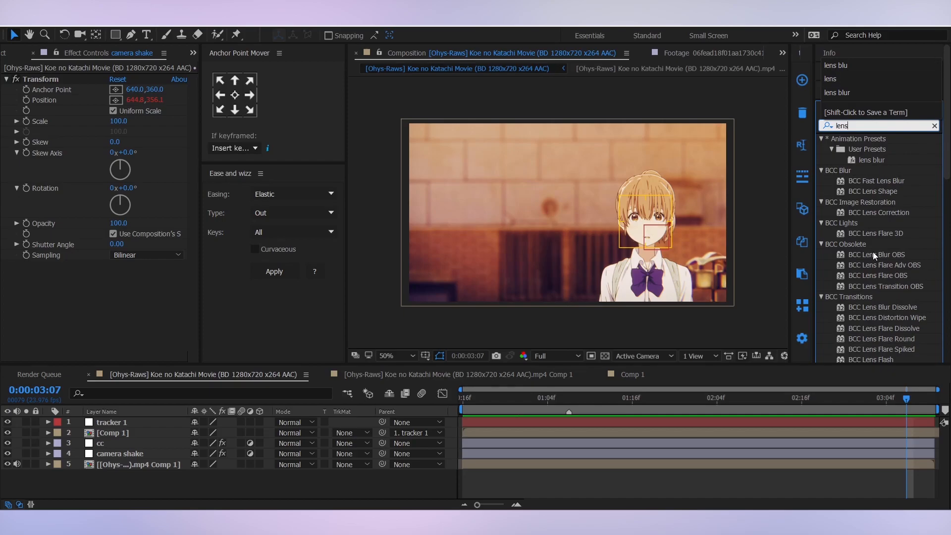
{"action": "left_click", "coordinate": [876, 255]}
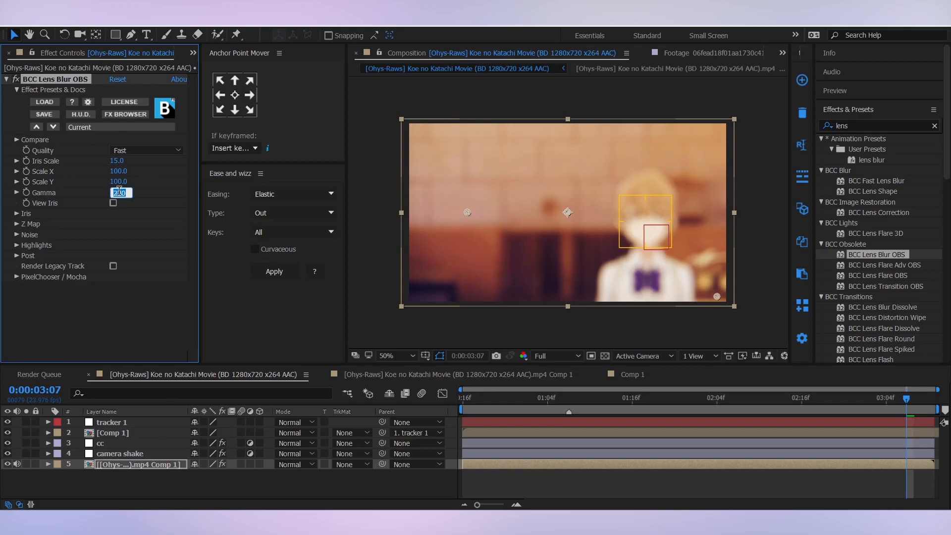
{"action": "type", "text": "600.0"}
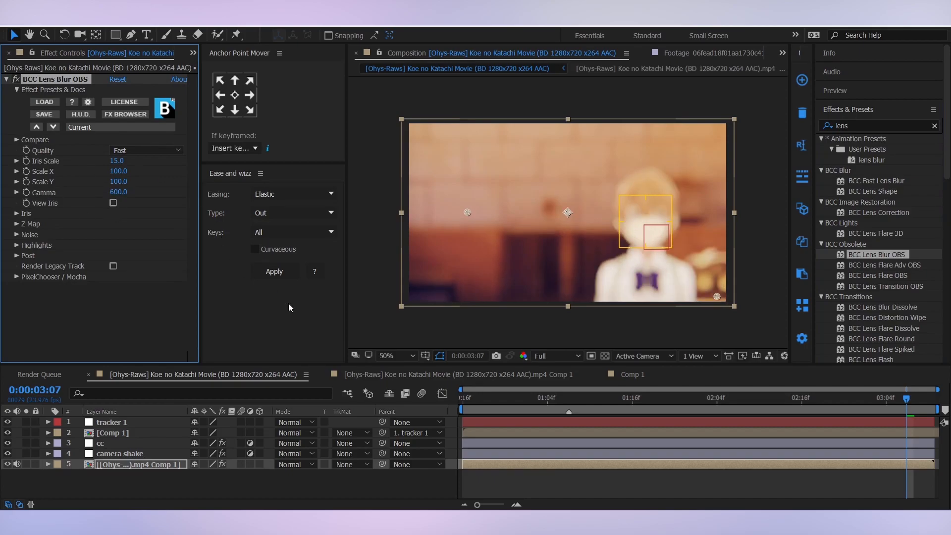
{"action": "left_click", "coordinate": [462, 397]}
{"action": "type", "text": "0"}
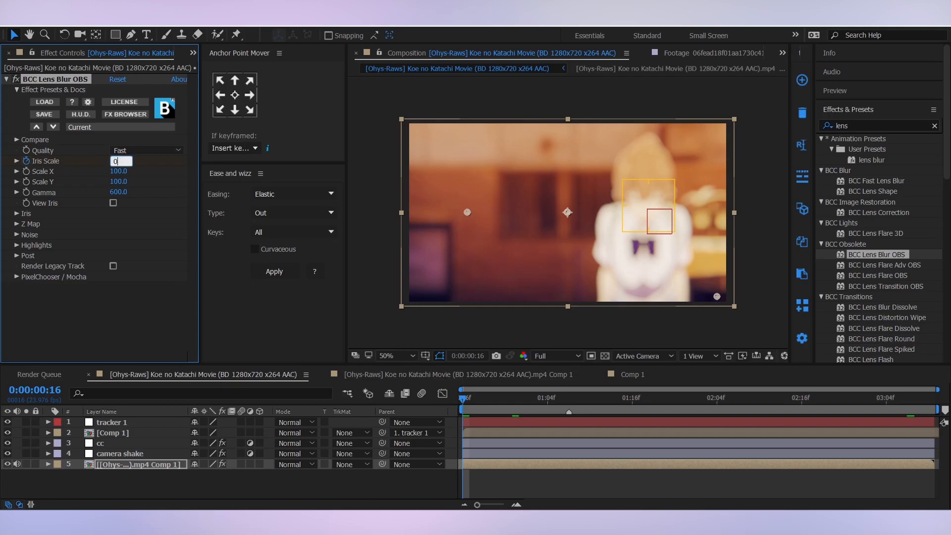
Keyframe Iris Scale from 15 at the start down to 0 one second into the clip.
{"action": "left_click", "coordinate": [520, 398]}
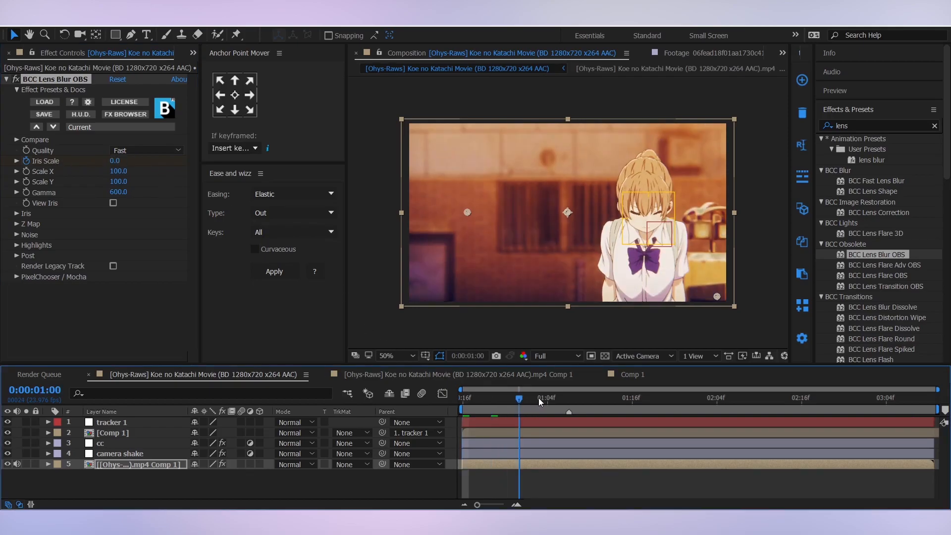
{"action": "left_click", "coordinate": [566, 397]}
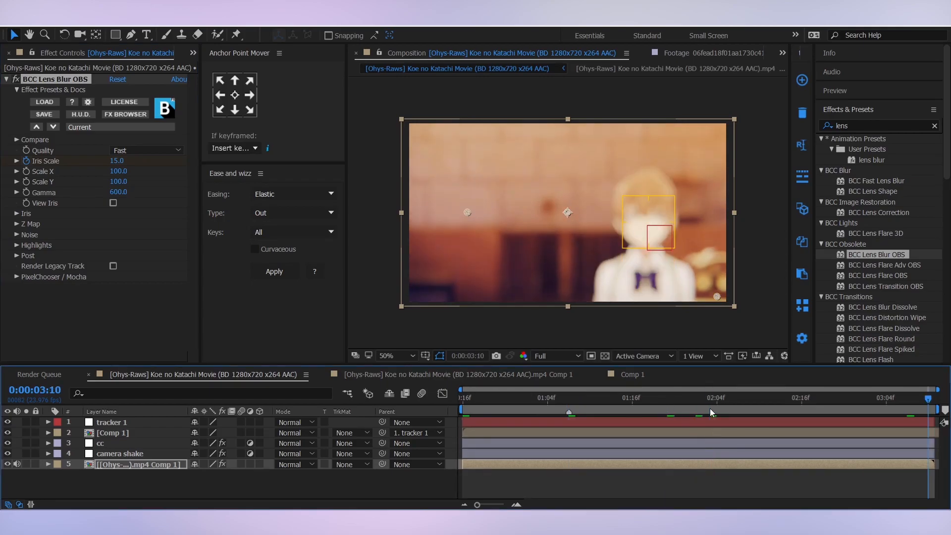
{"action": "double_click", "coordinate": [117, 161]}
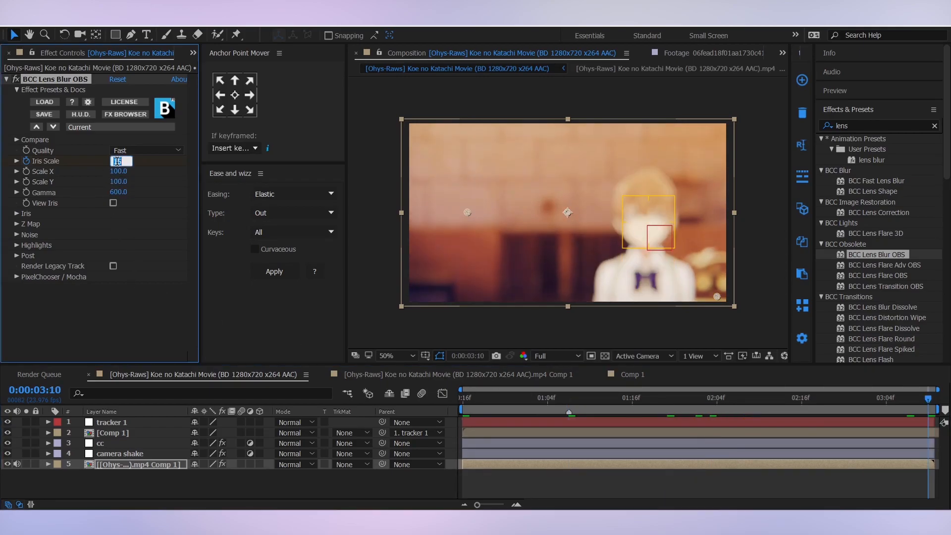
{"action": "type", "text": "0"}
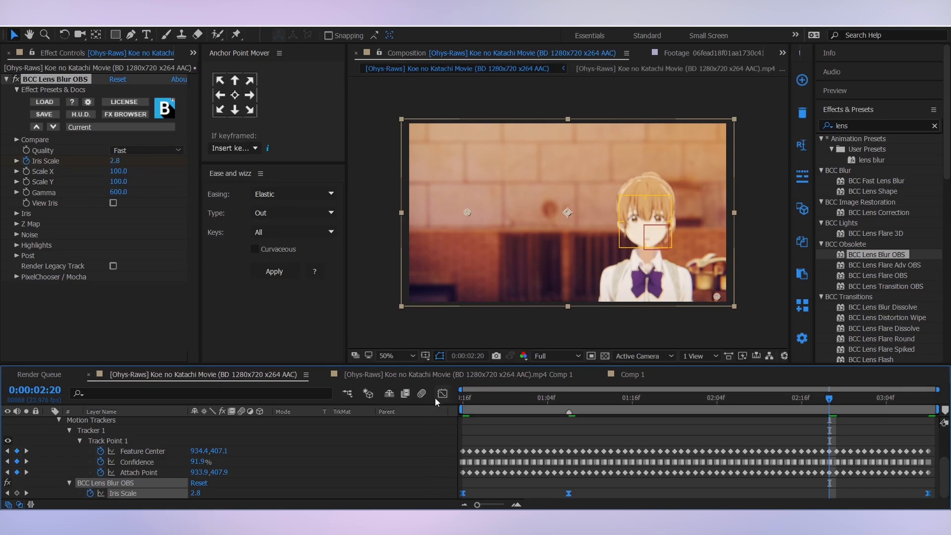
Ease the Iris Scale keyframes into a smooth curve in the Graph Editor.
{"action": "left_click", "coordinate": [441, 393]}
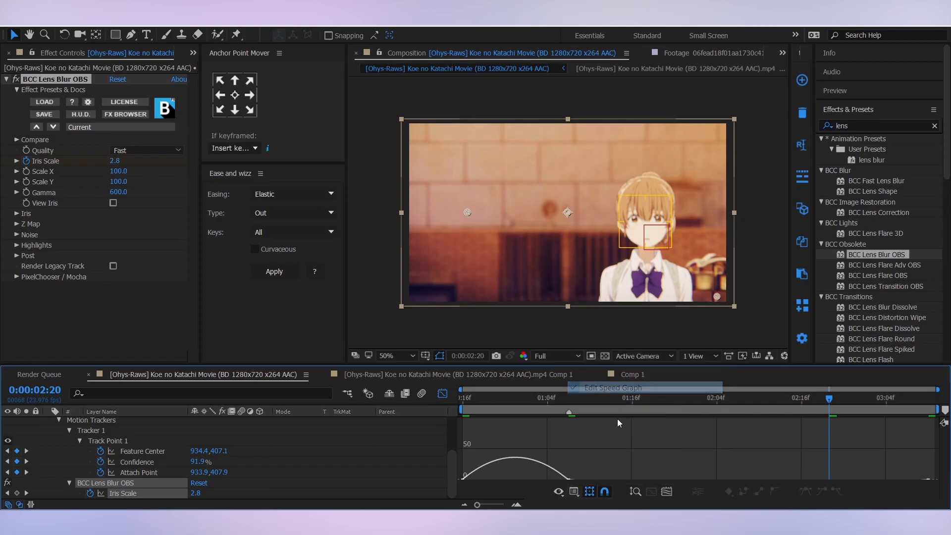
{"action": "left_click", "coordinate": [613, 387]}
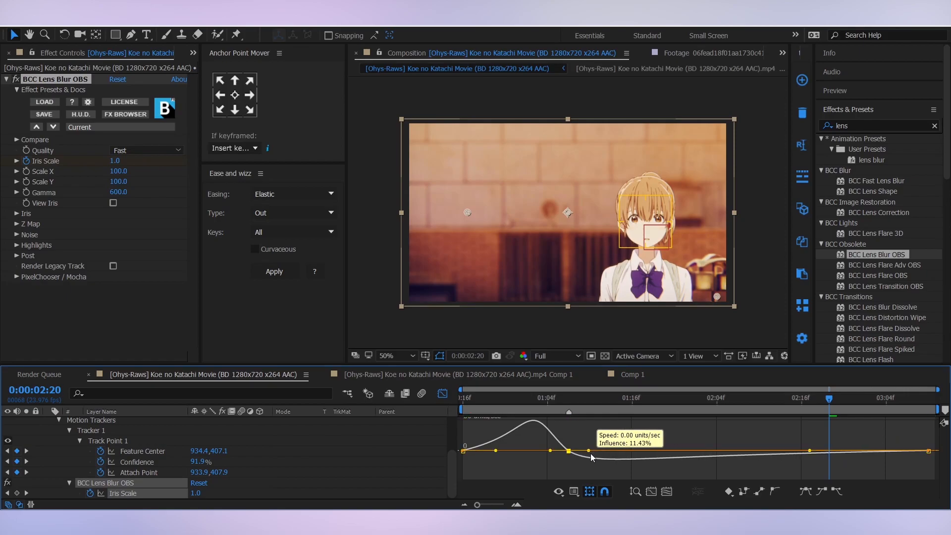
{"action": "left_click", "coordinate": [462, 397]}
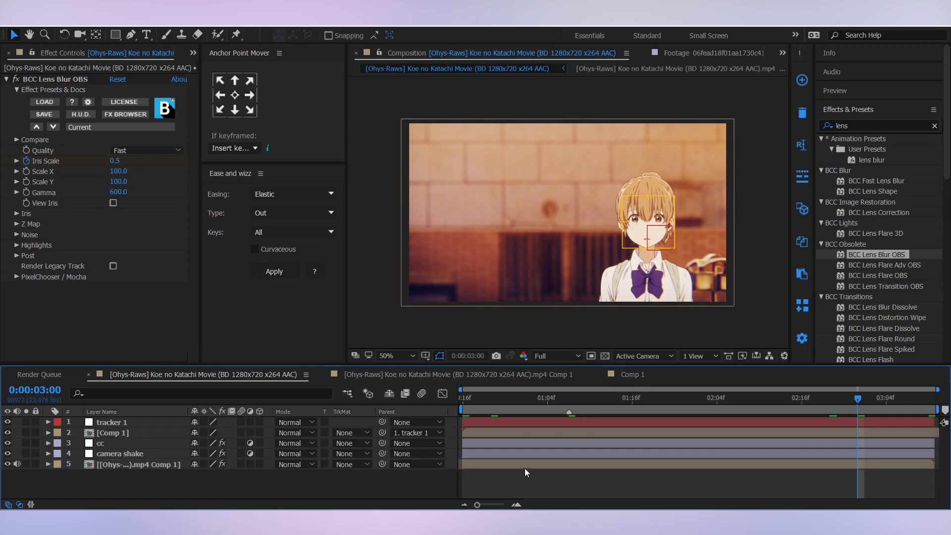
Apply a Transform effect to the clip and keyframe Scale from 100 to 115 for a zoom, easing it in the graph.
{"action": "left_click", "coordinate": [477, 397]}
{"action": "type", "text": "transf"}
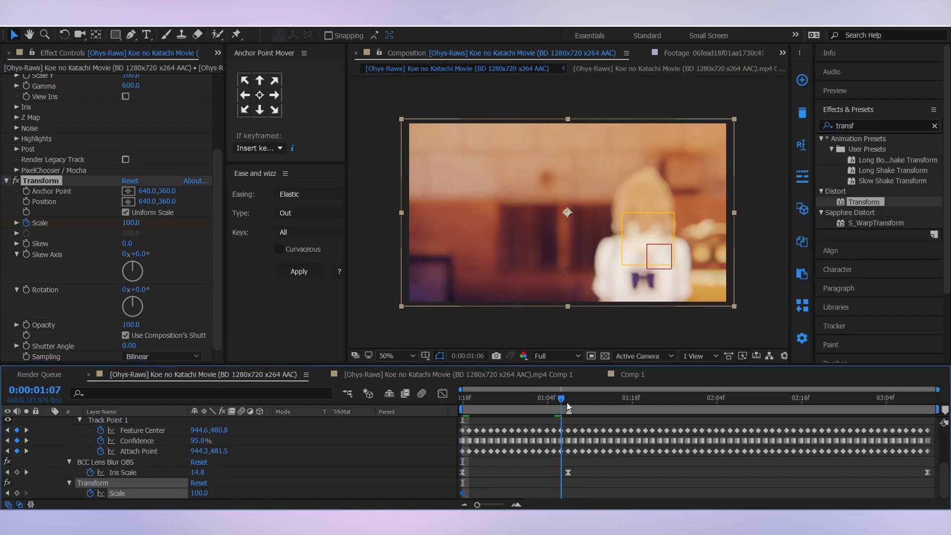
{"action": "left_click", "coordinate": [566, 397]}
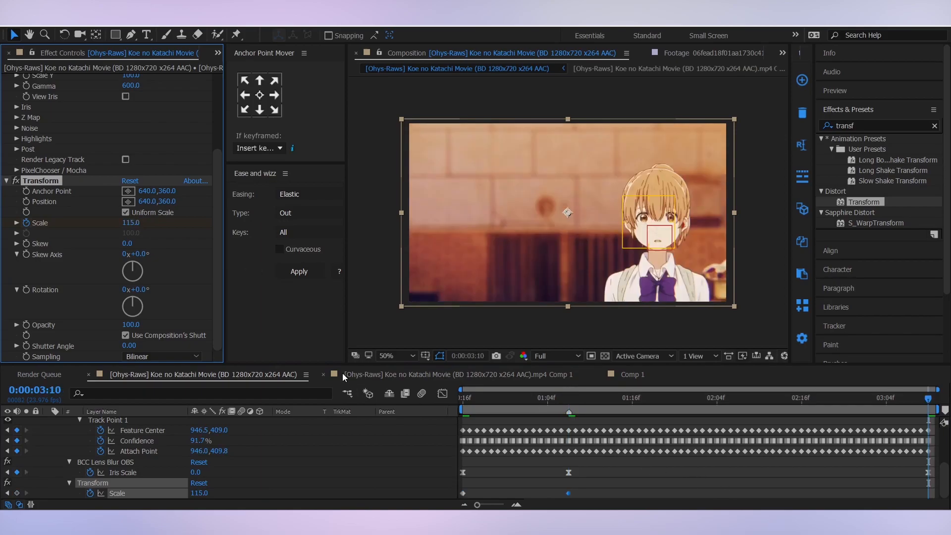
{"action": "double_click", "coordinate": [130, 223]}
{"action": "type", "text": "100"}
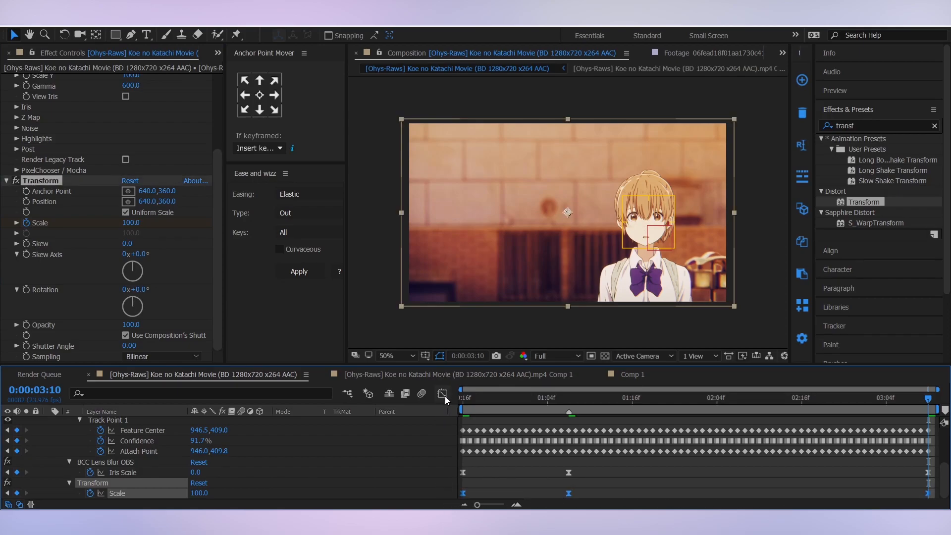
{"action": "left_click", "coordinate": [442, 393]}
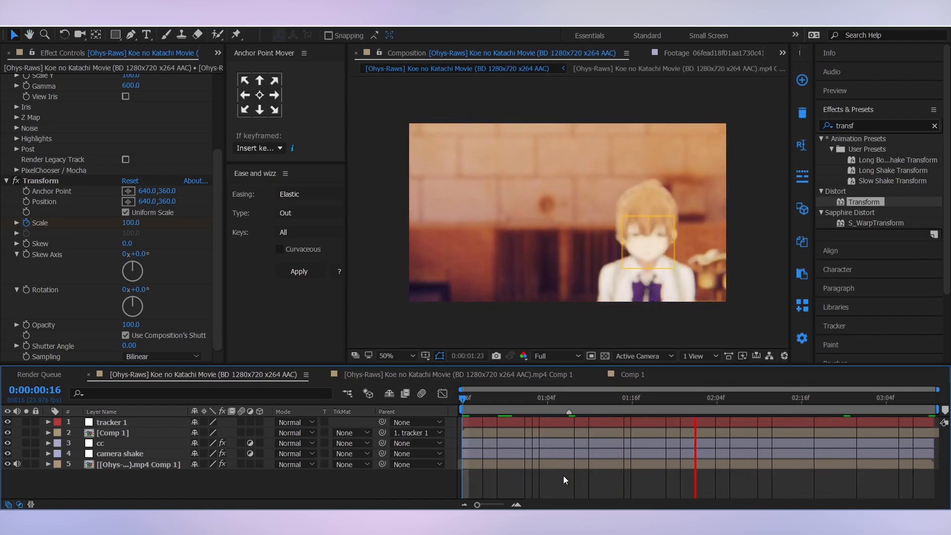
{"action": "left_click", "coordinate": [553, 412]}
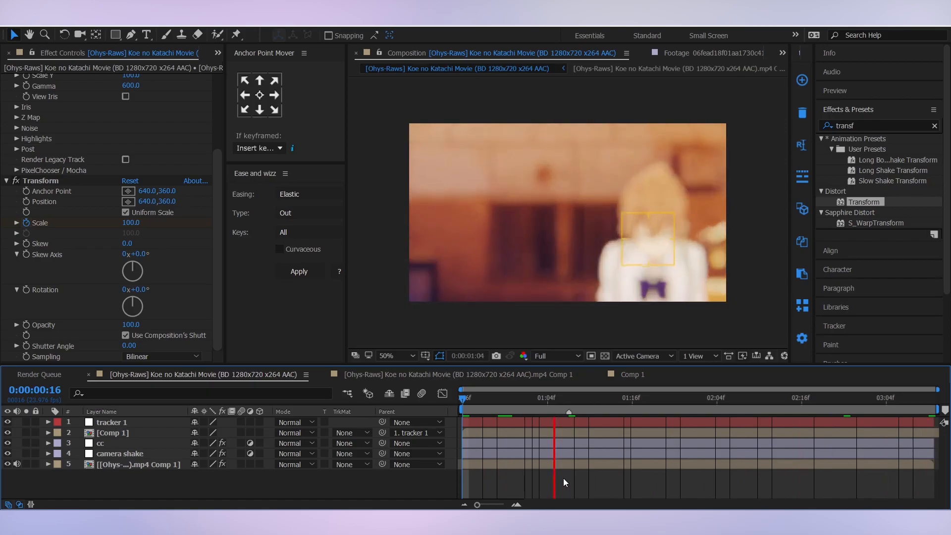